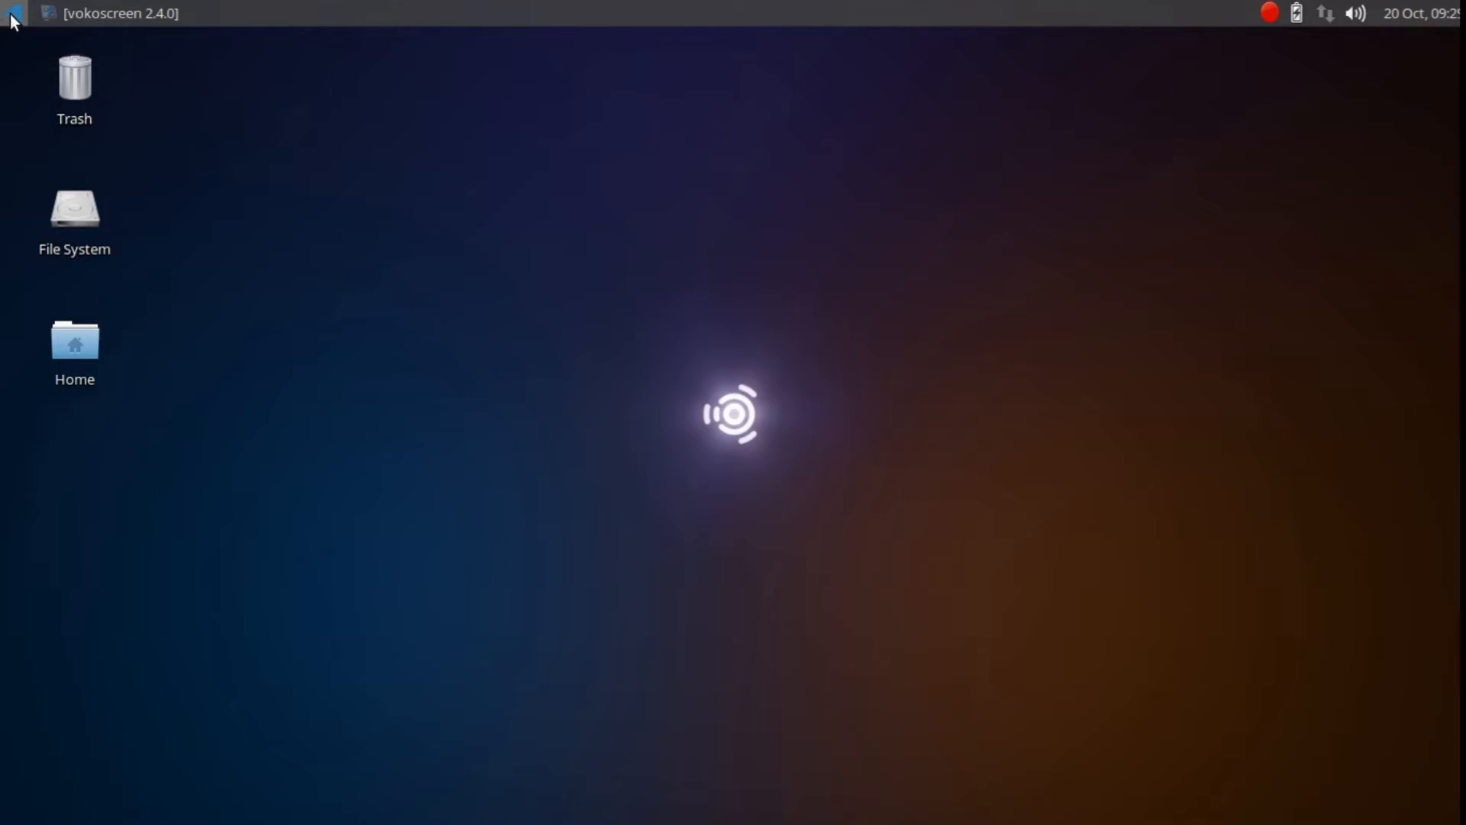
Open the Whisker applications menu from the top-left panel button to list favourites and categories
left_click(13, 13)
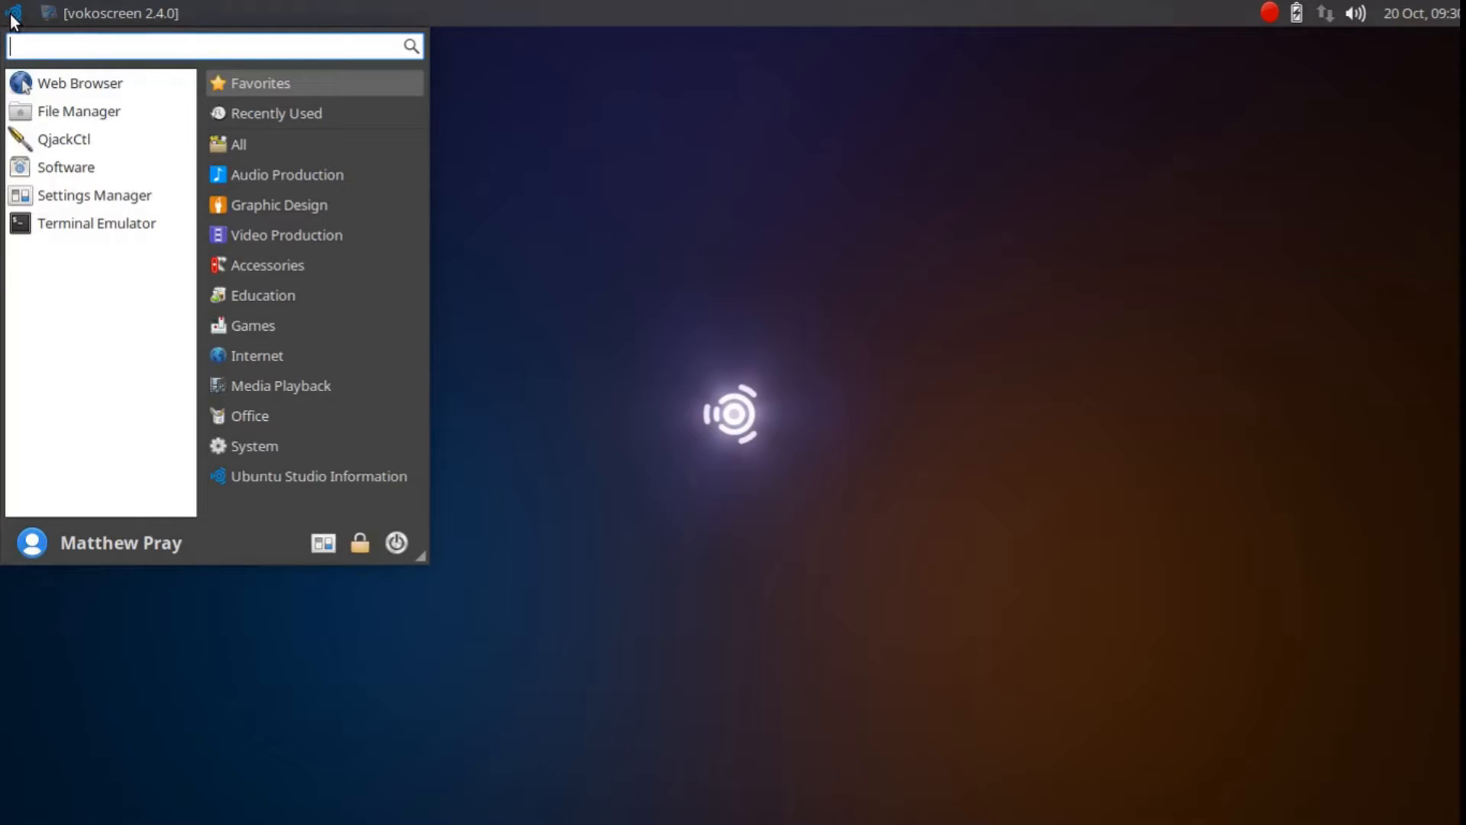
mouse_move(88, 67)
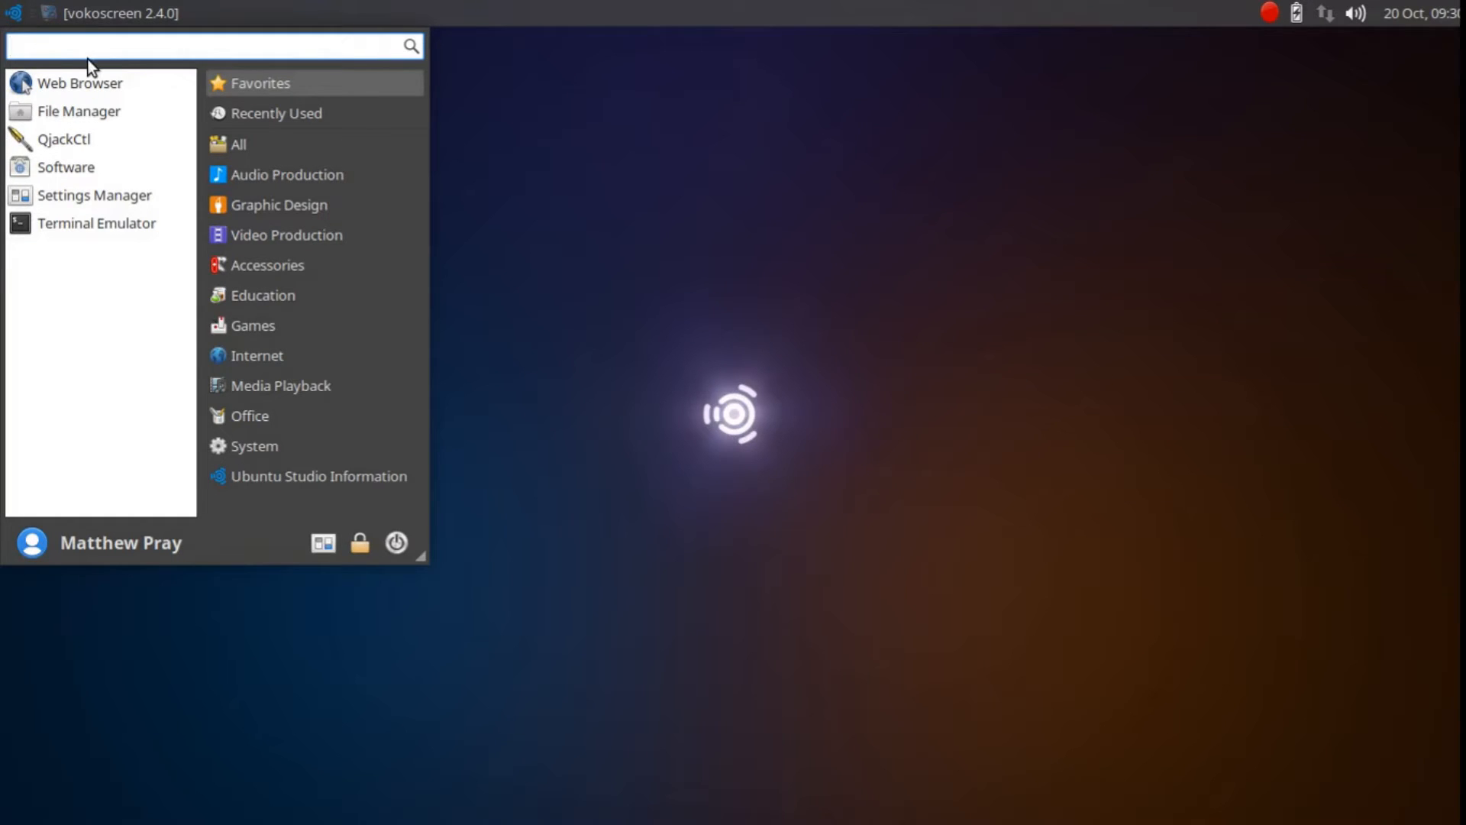
mouse_move(287, 175)
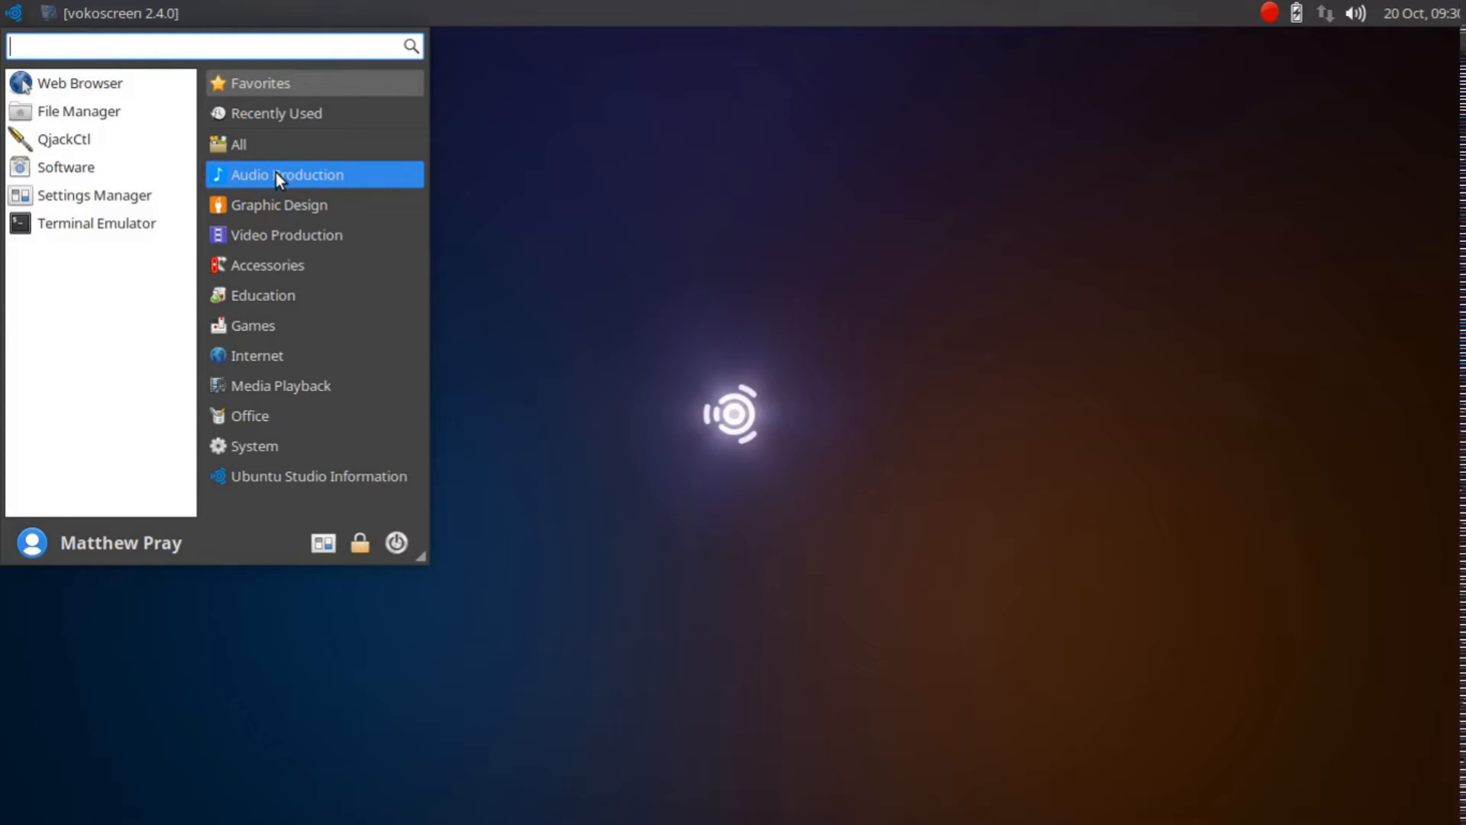
mouse_move(349, 179)
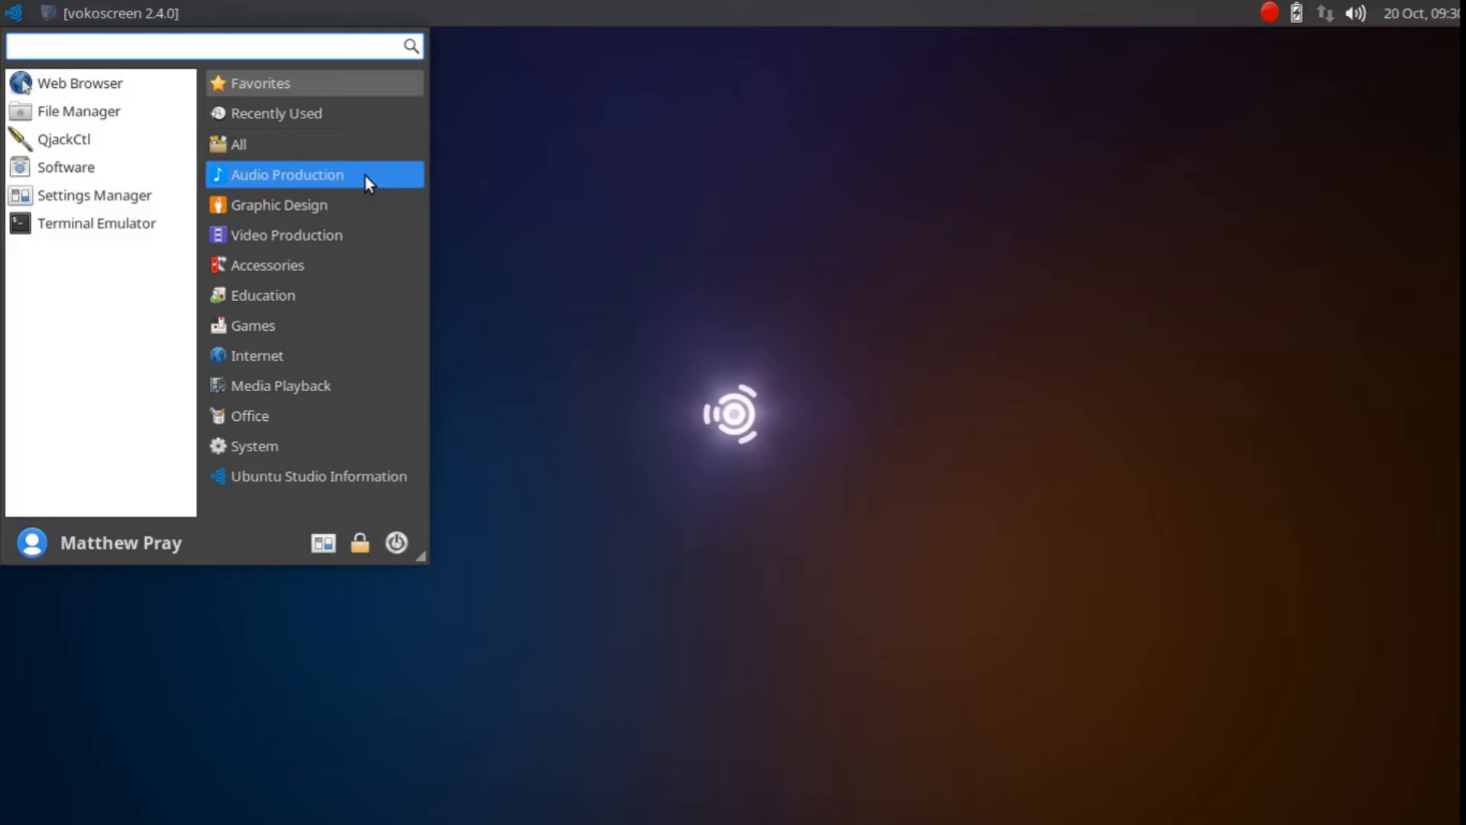
Show the Audio Production category and scroll its list of tools, including Ardour5
left_click(287, 174)
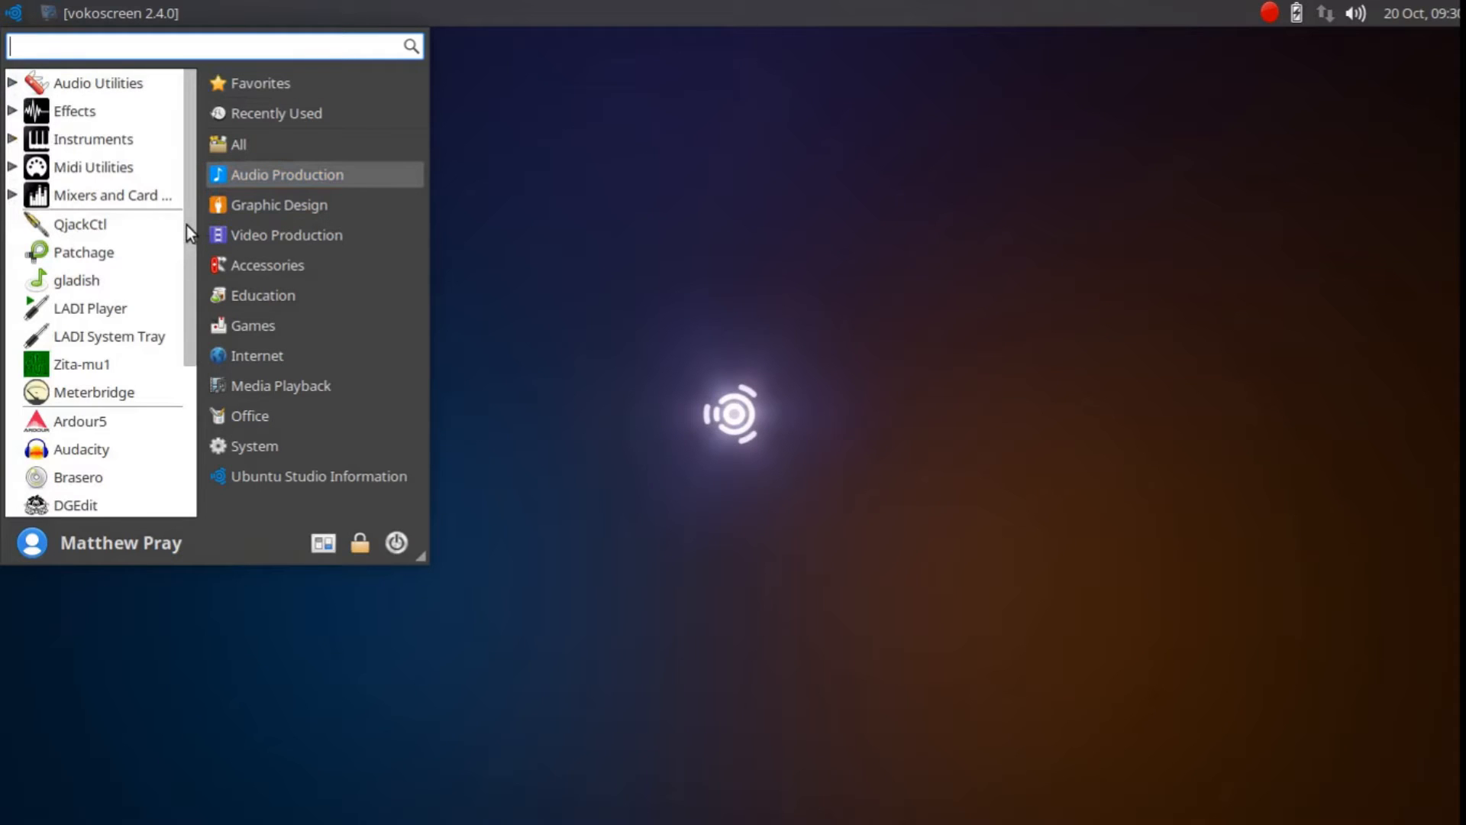
scroll("down", 3)
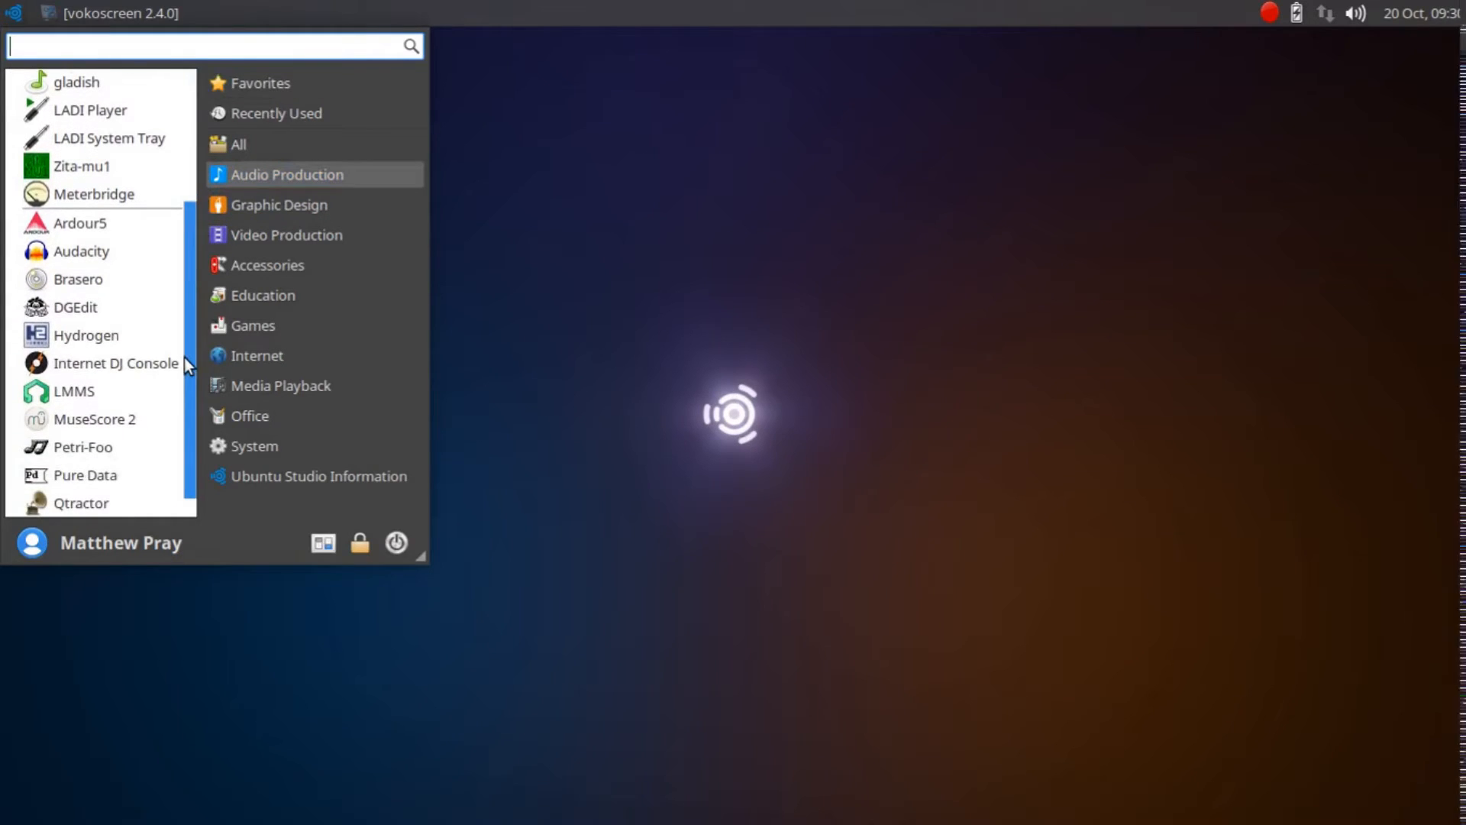
mouse_move(90, 245)
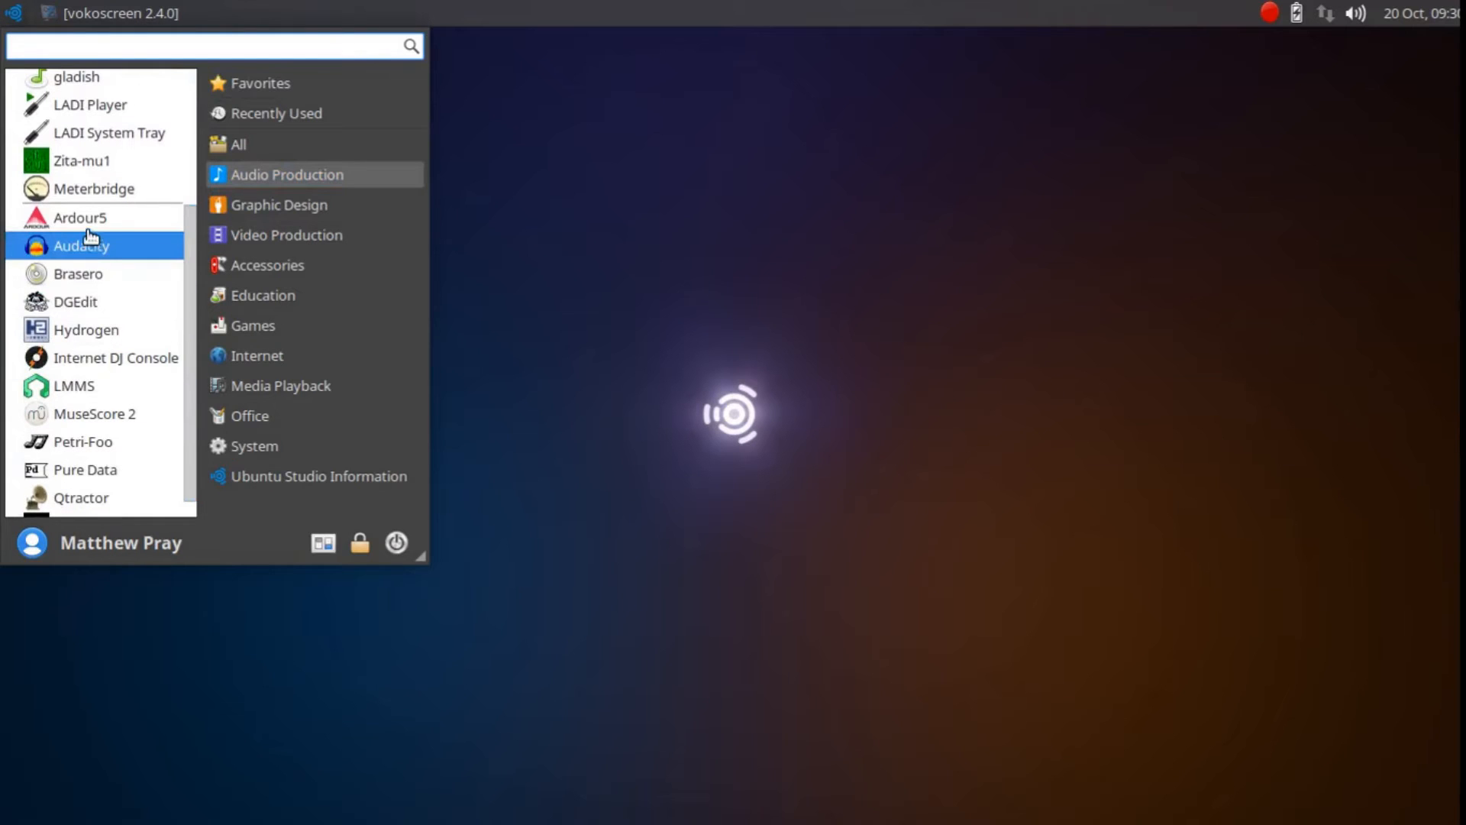
mouse_move(79, 217)
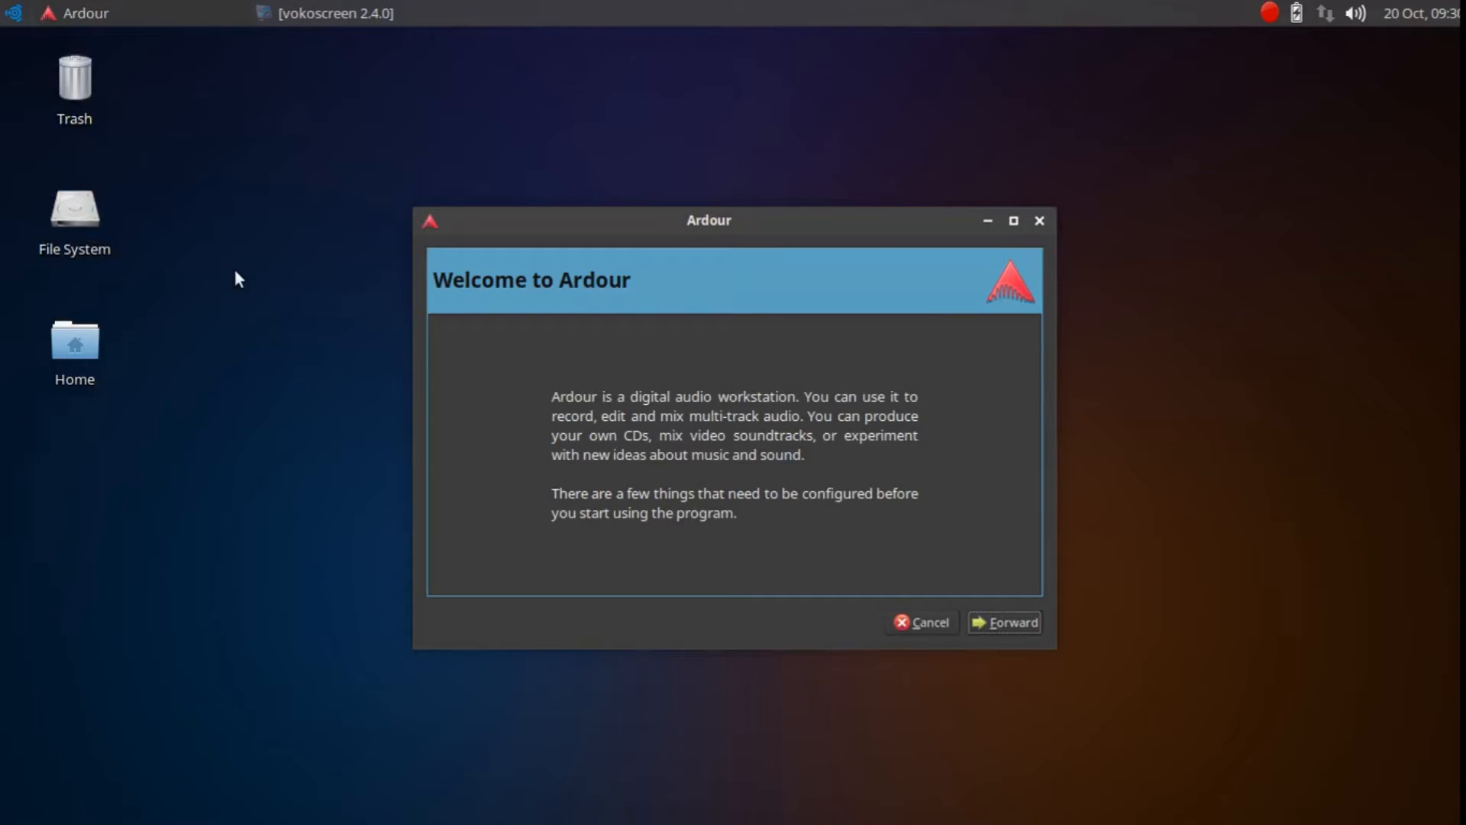
mouse_move(1038, 221)
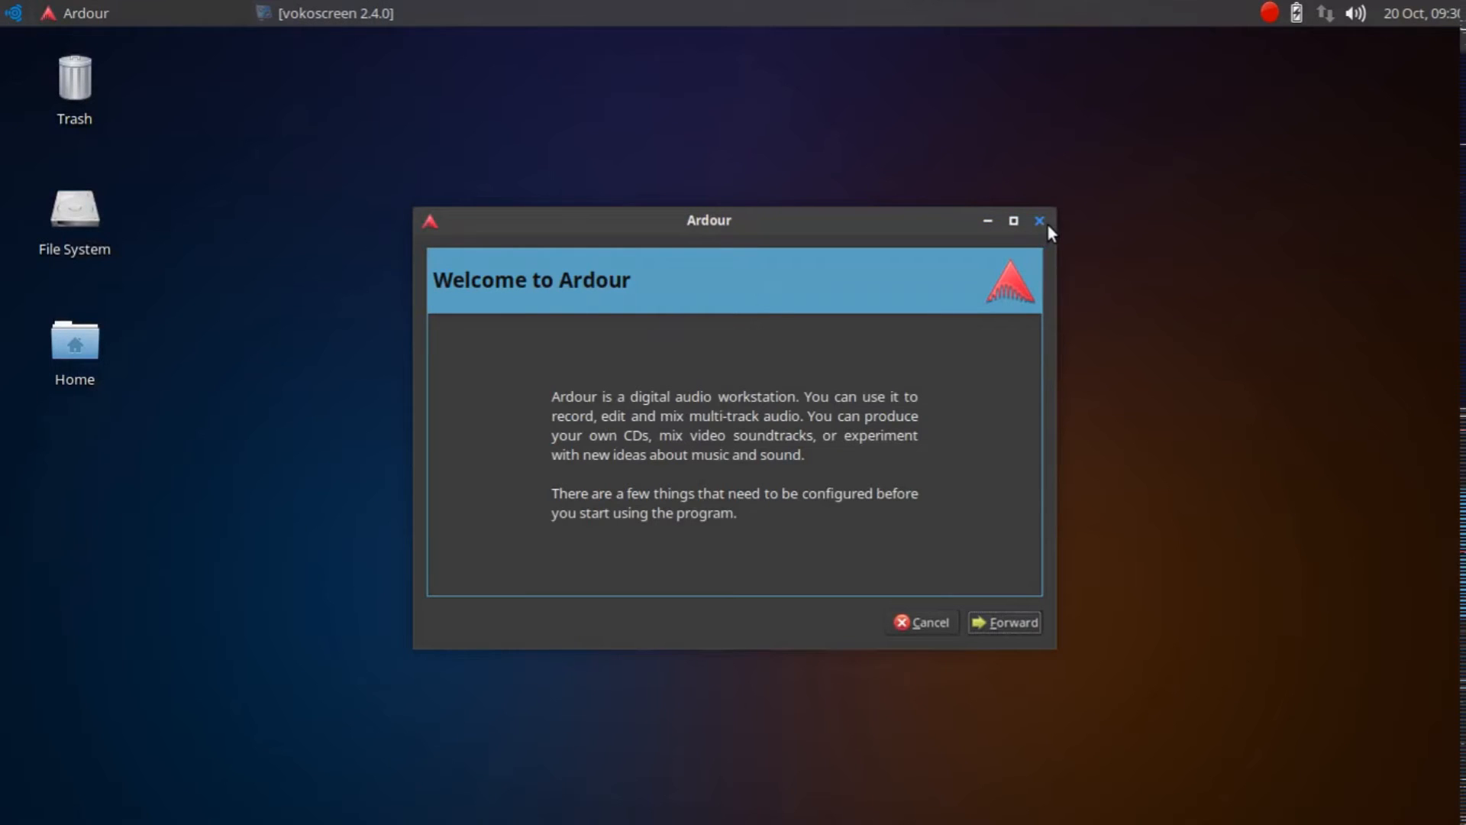
Close Ardour and scroll Audio Production's list down to Internet DJ Console
left_click(12, 13)
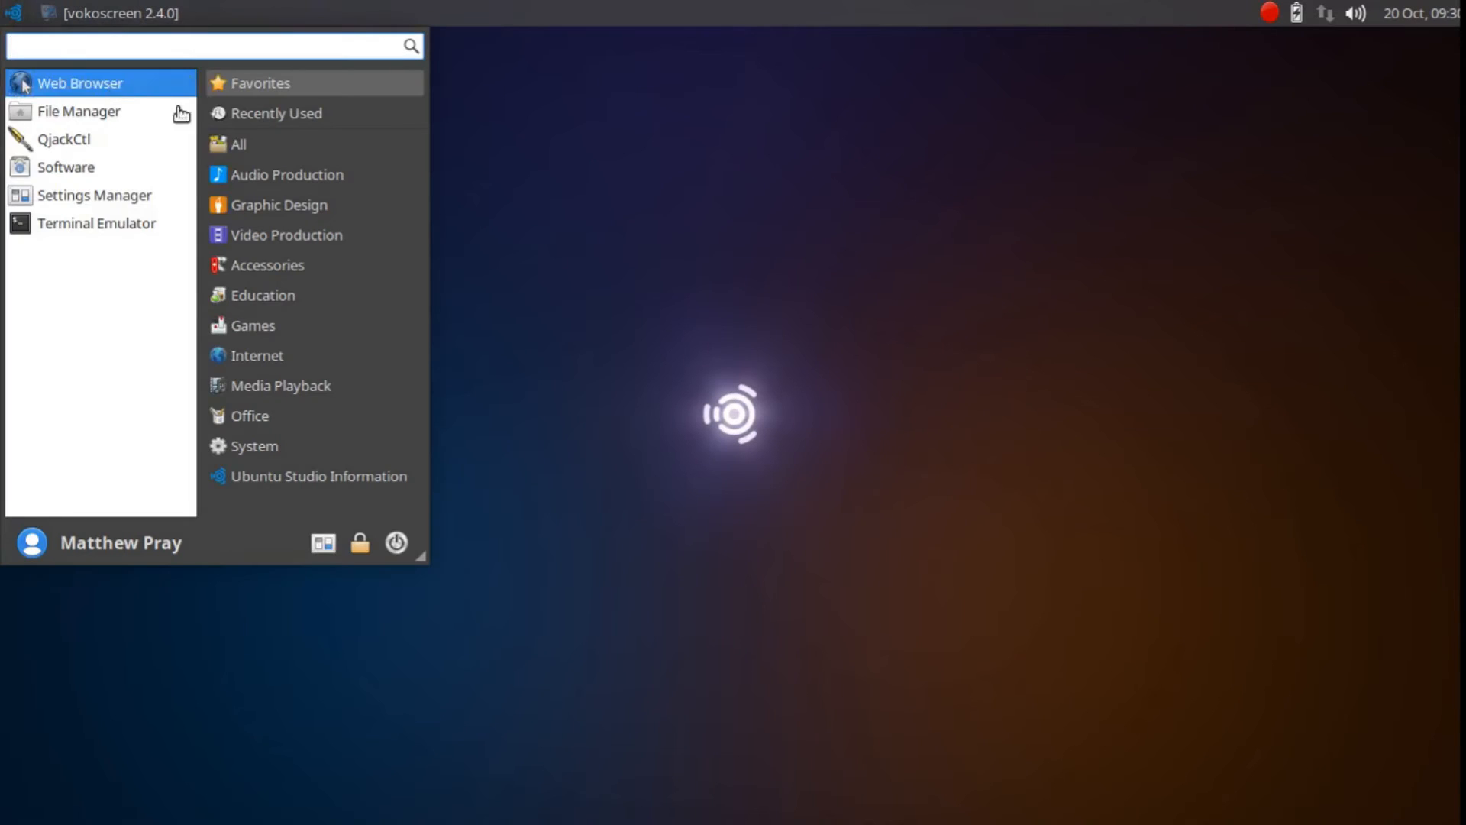
left_click(287, 175)
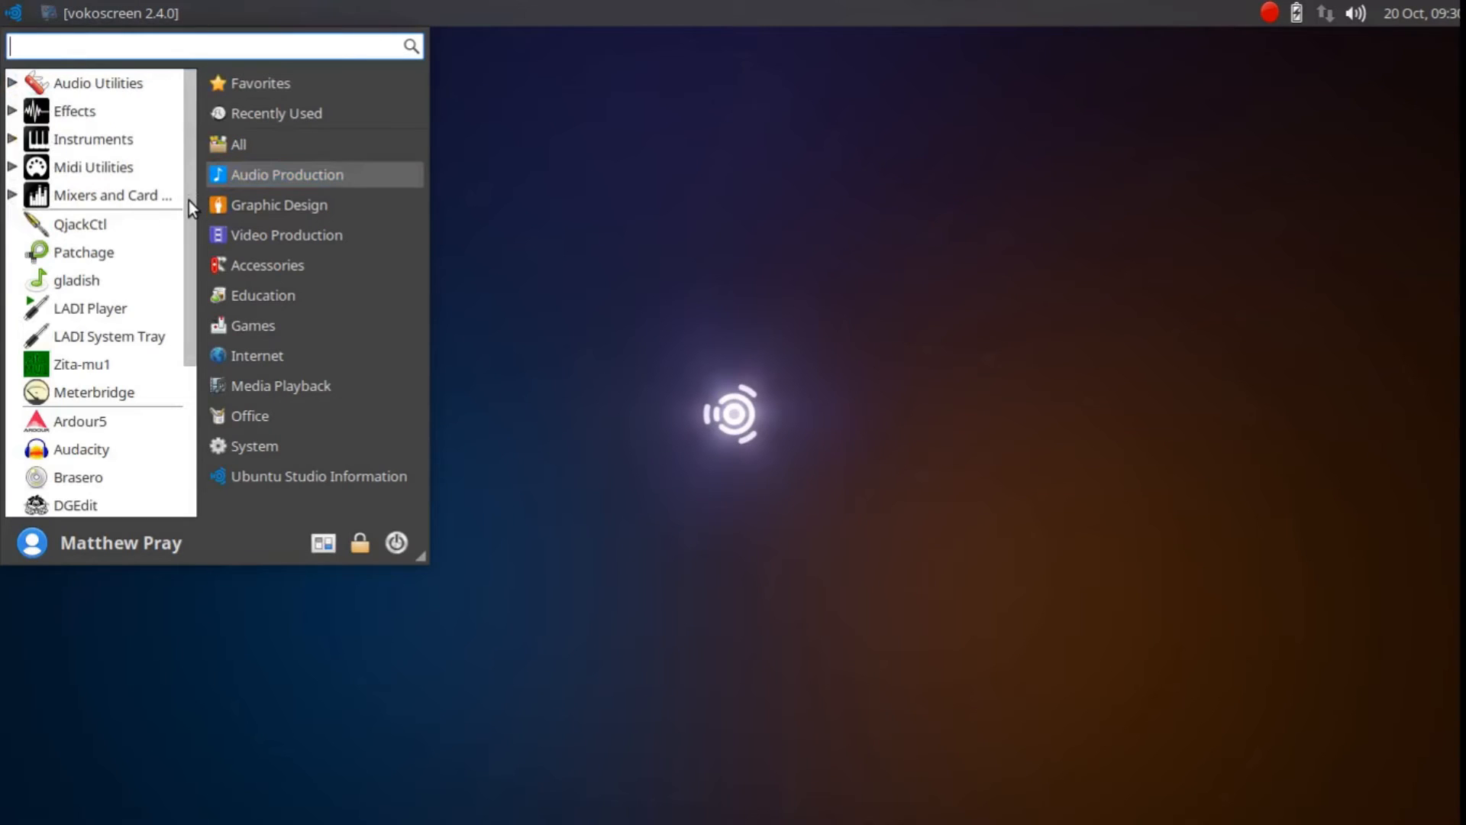
scroll("down", 3)
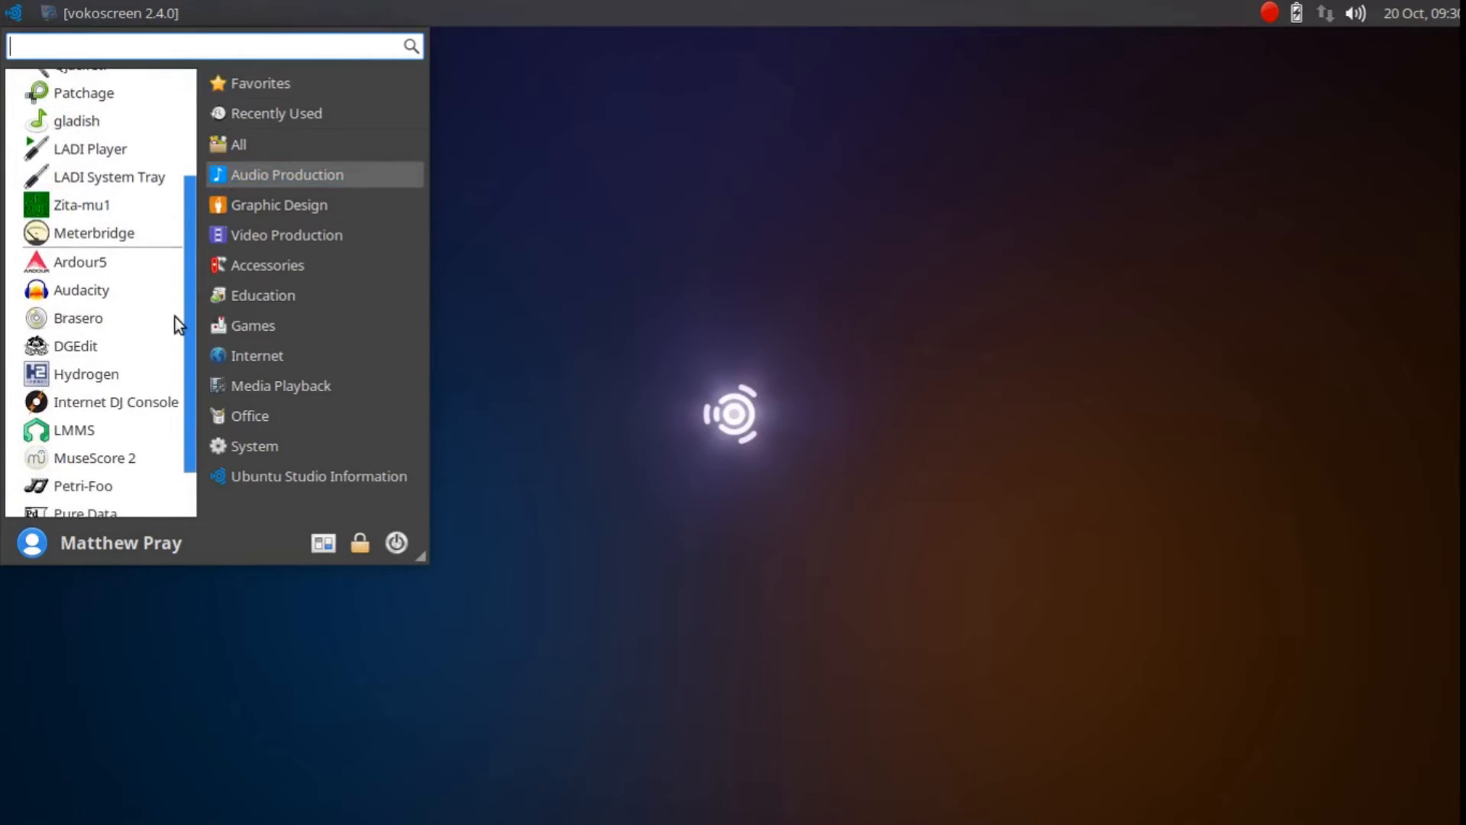
scroll("down", 3)
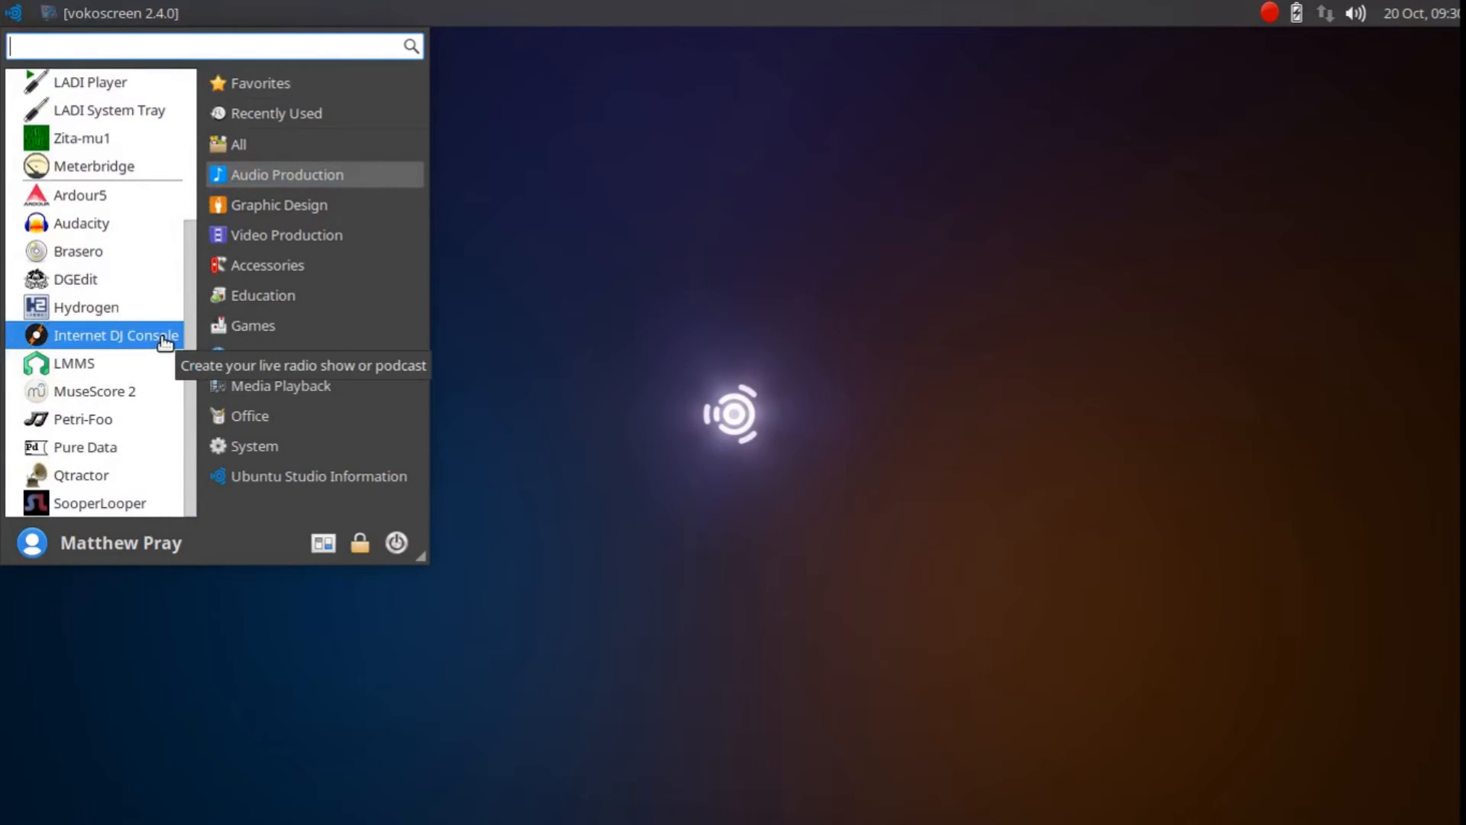
mouse_move(100, 502)
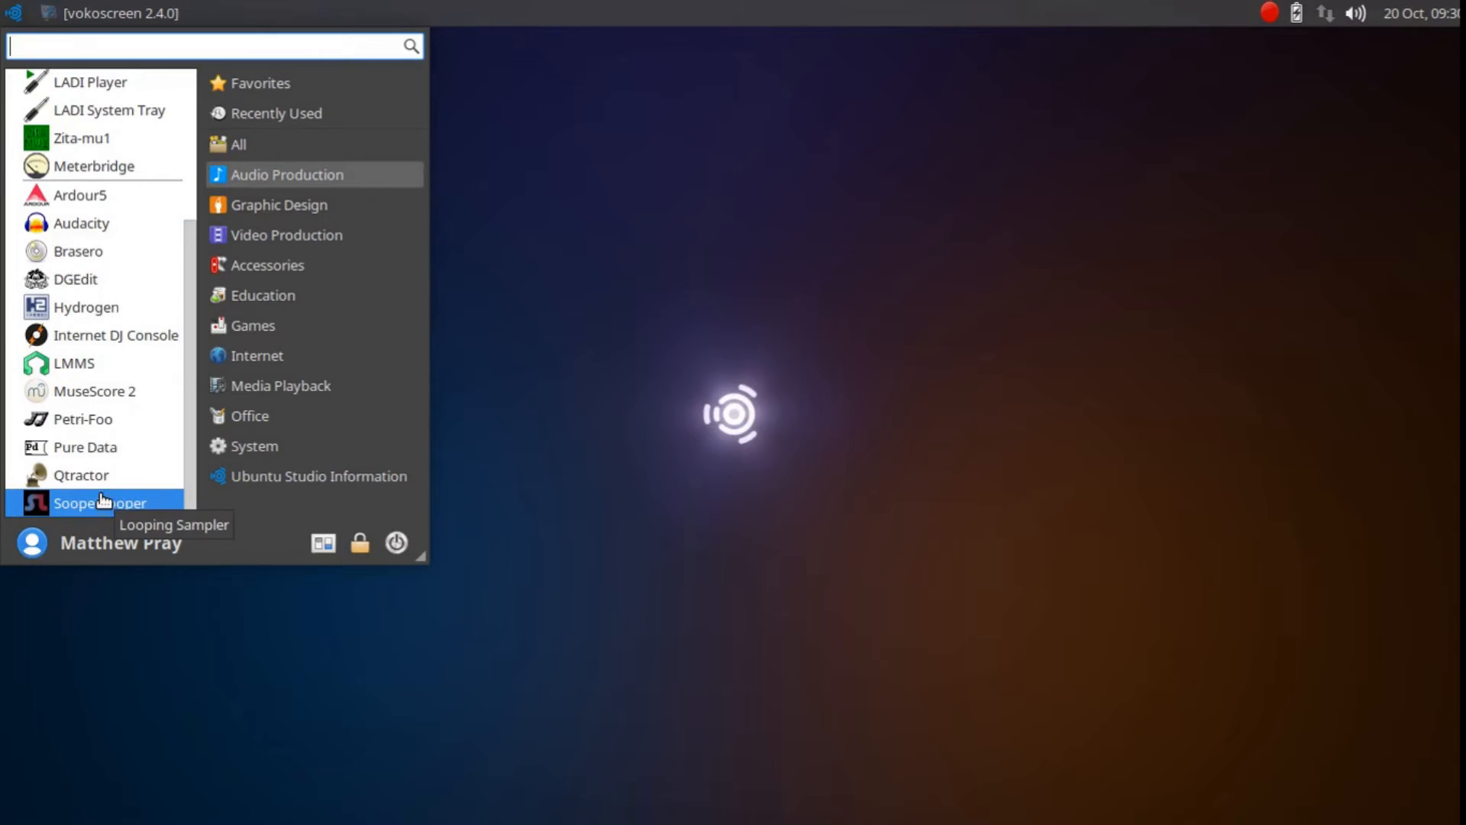
mouse_move(116, 335)
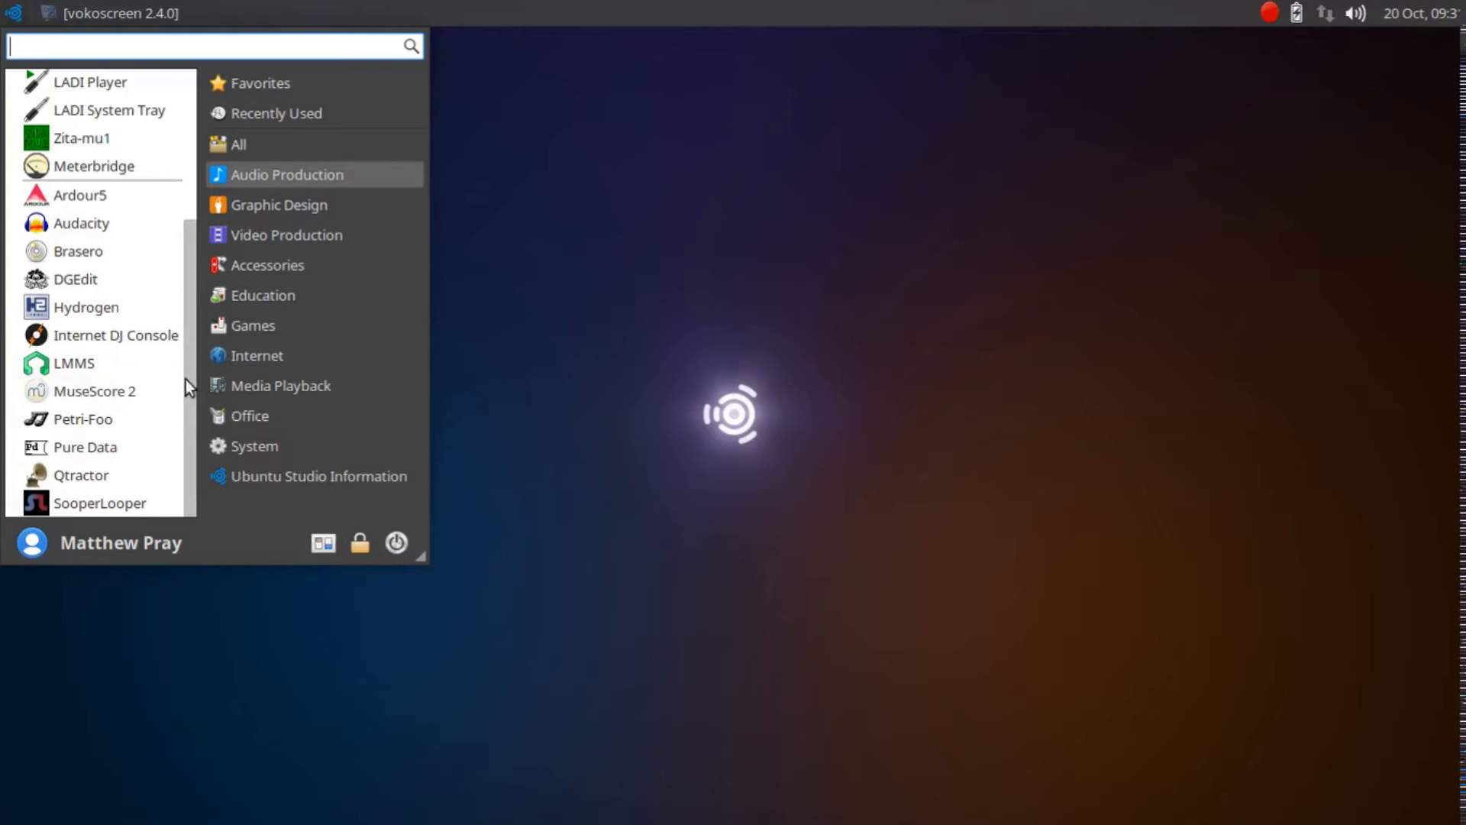
mouse_move(192, 374)
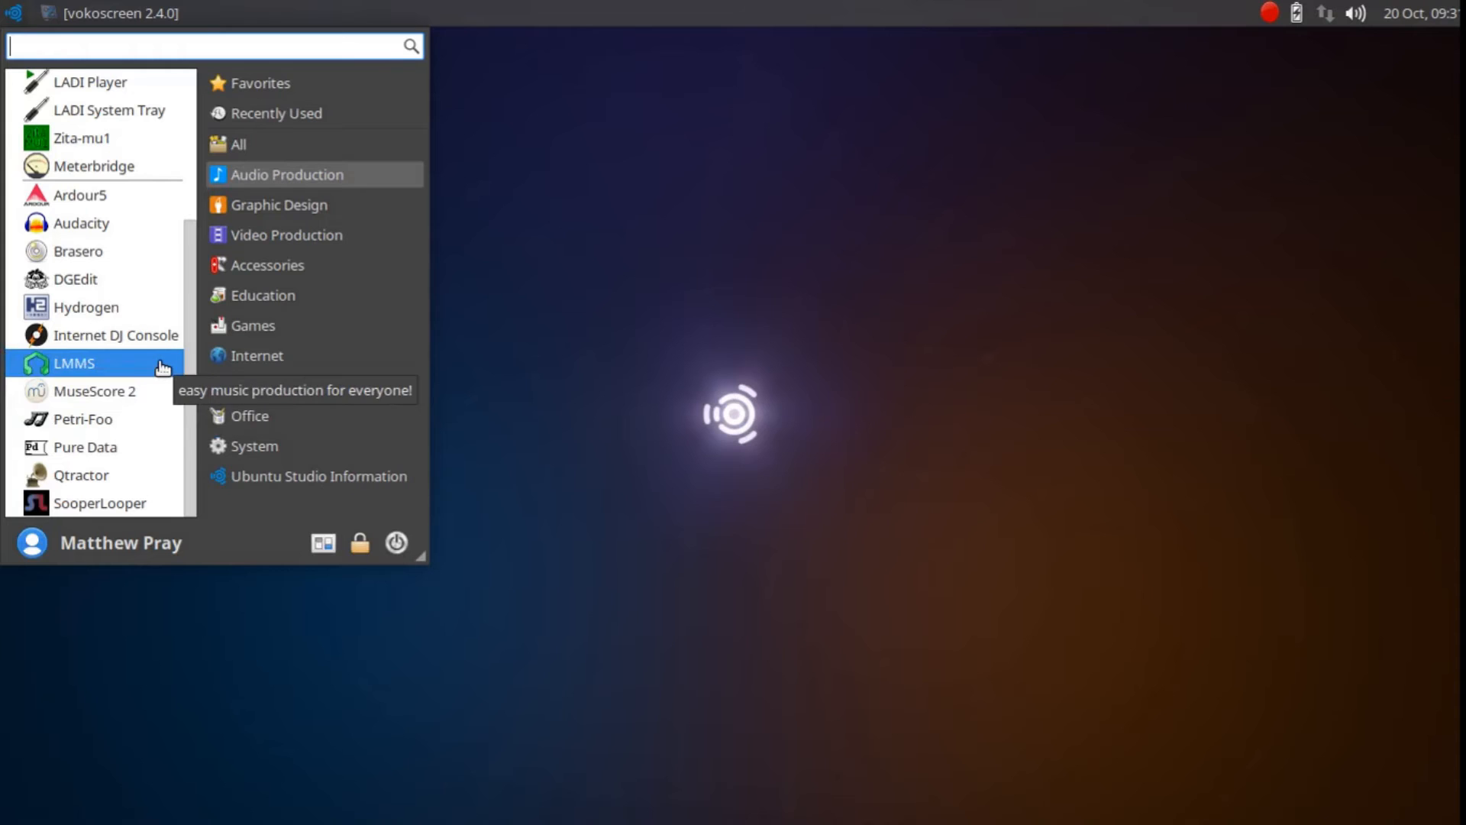
mouse_move(184, 363)
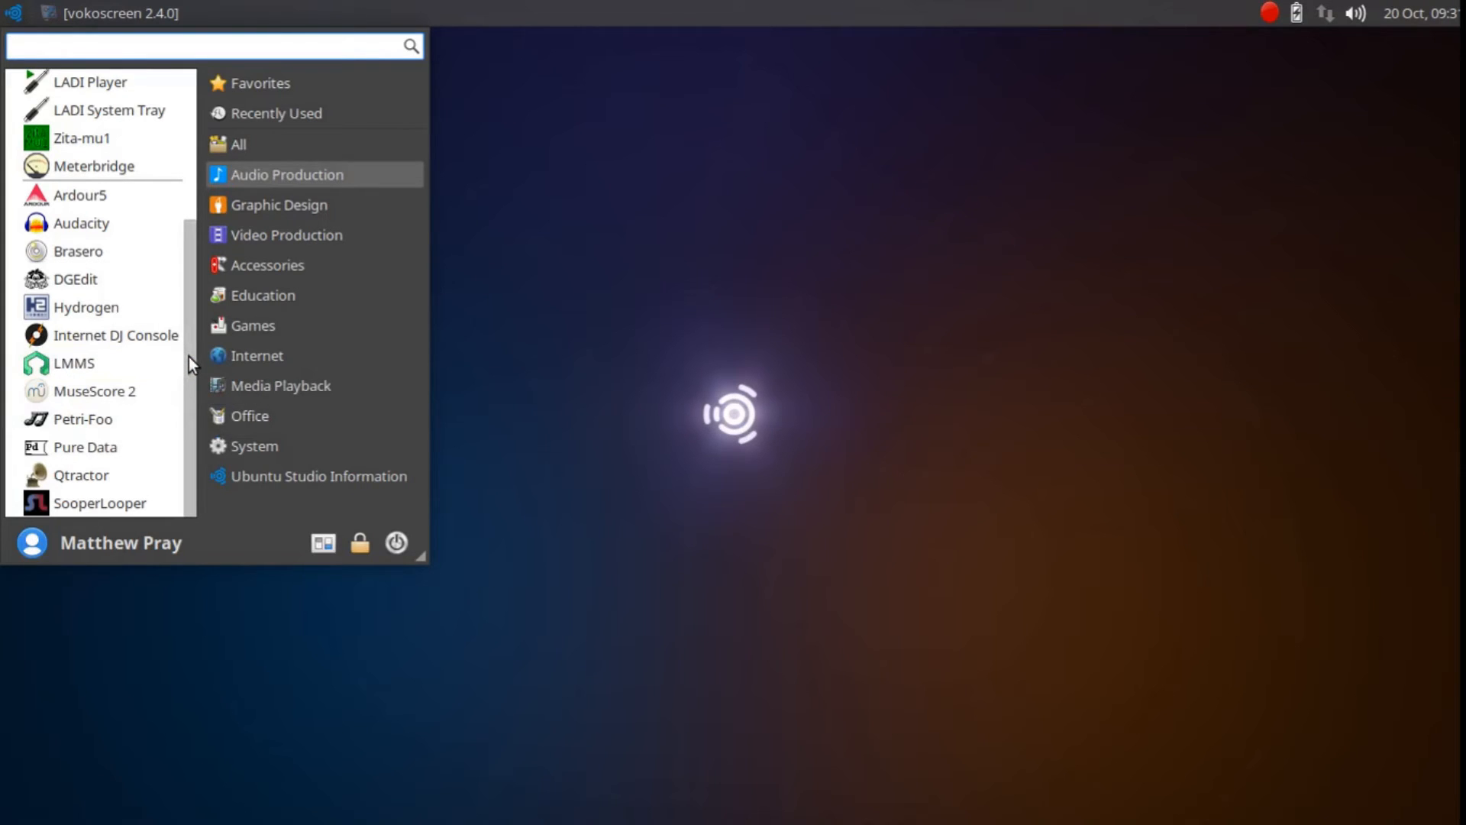
mouse_move(75, 279)
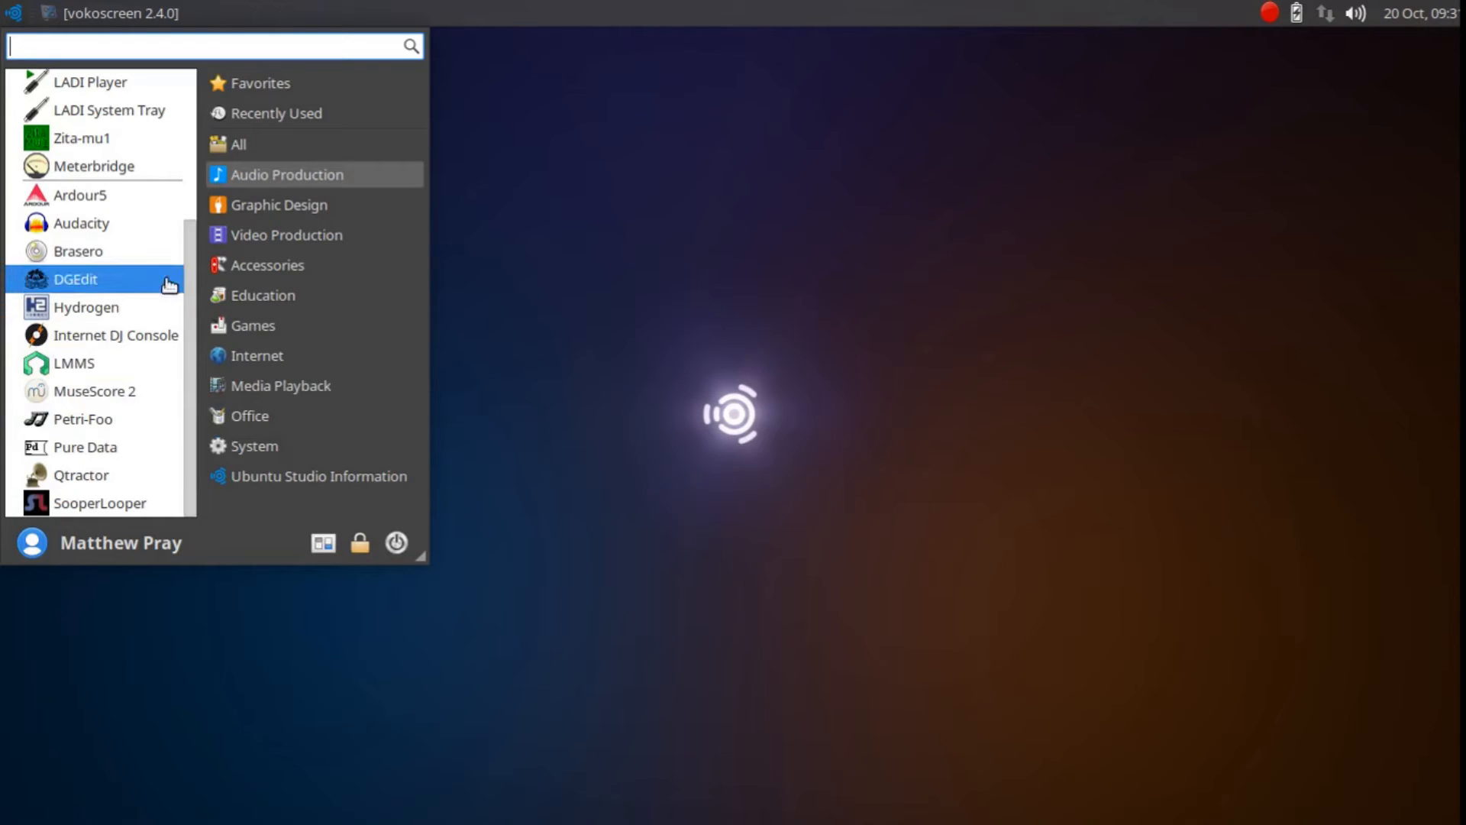
mouse_move(287, 234)
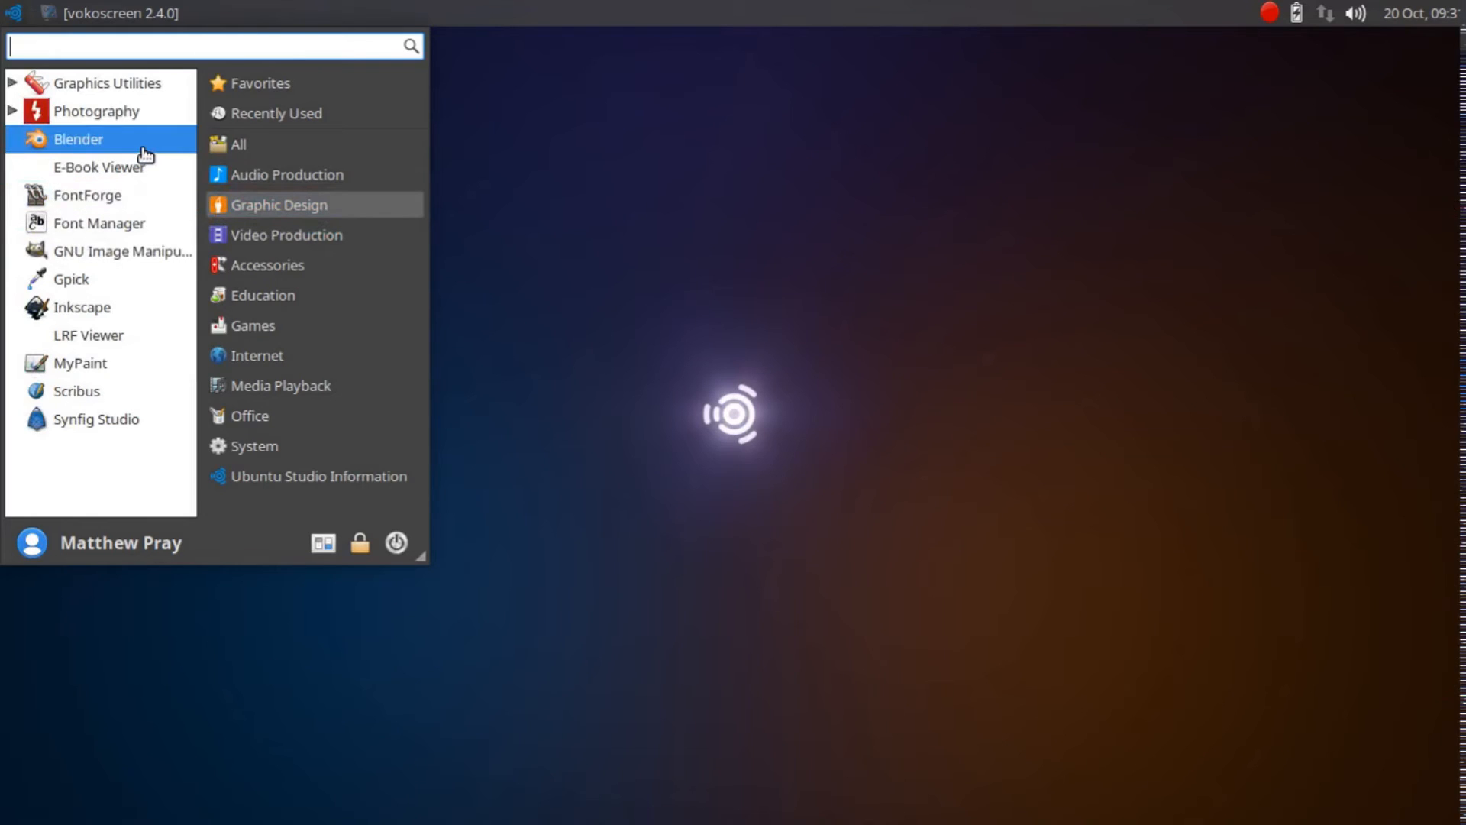
mouse_move(145, 154)
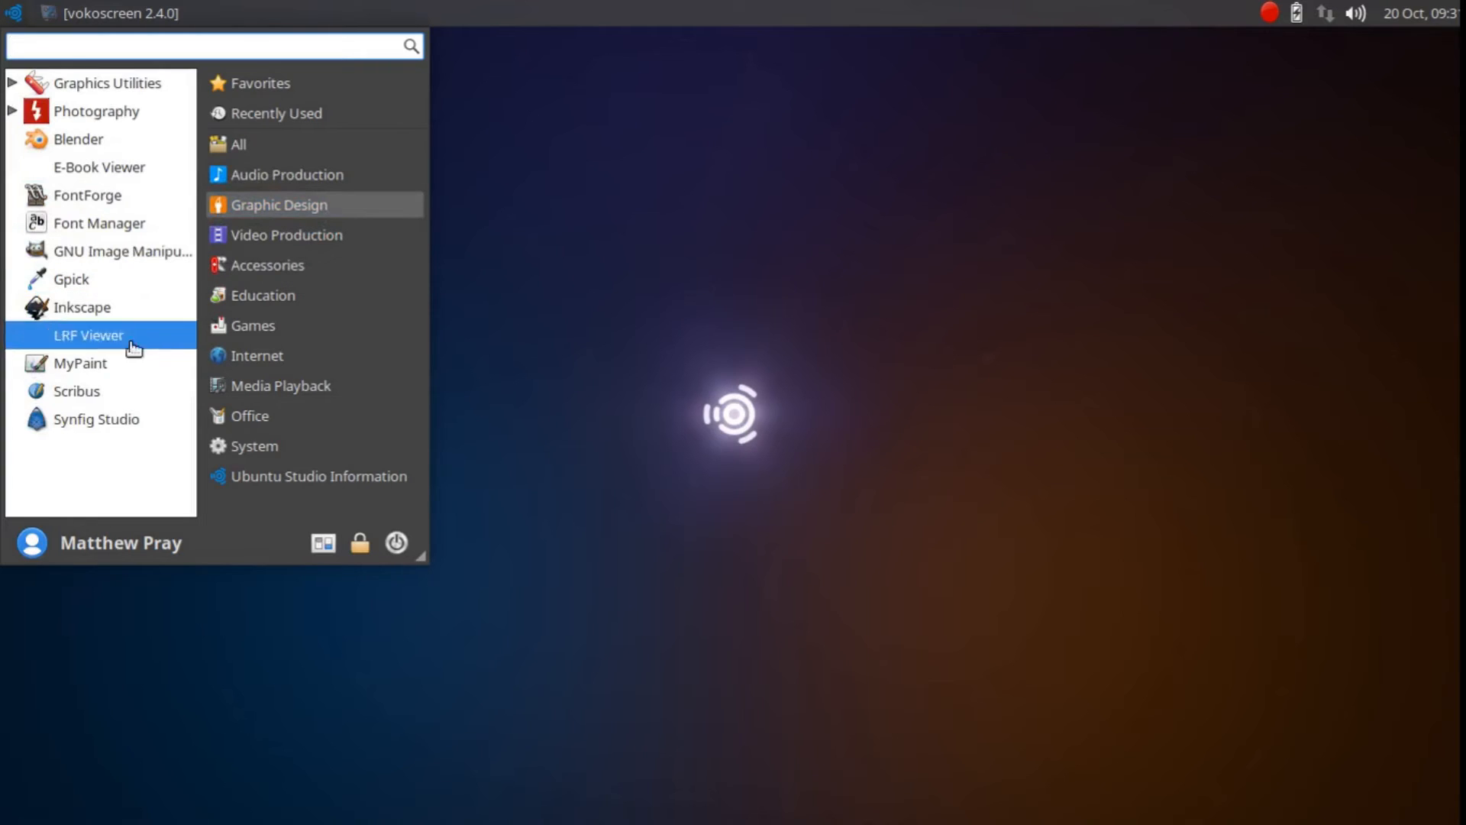
mouse_move(82, 363)
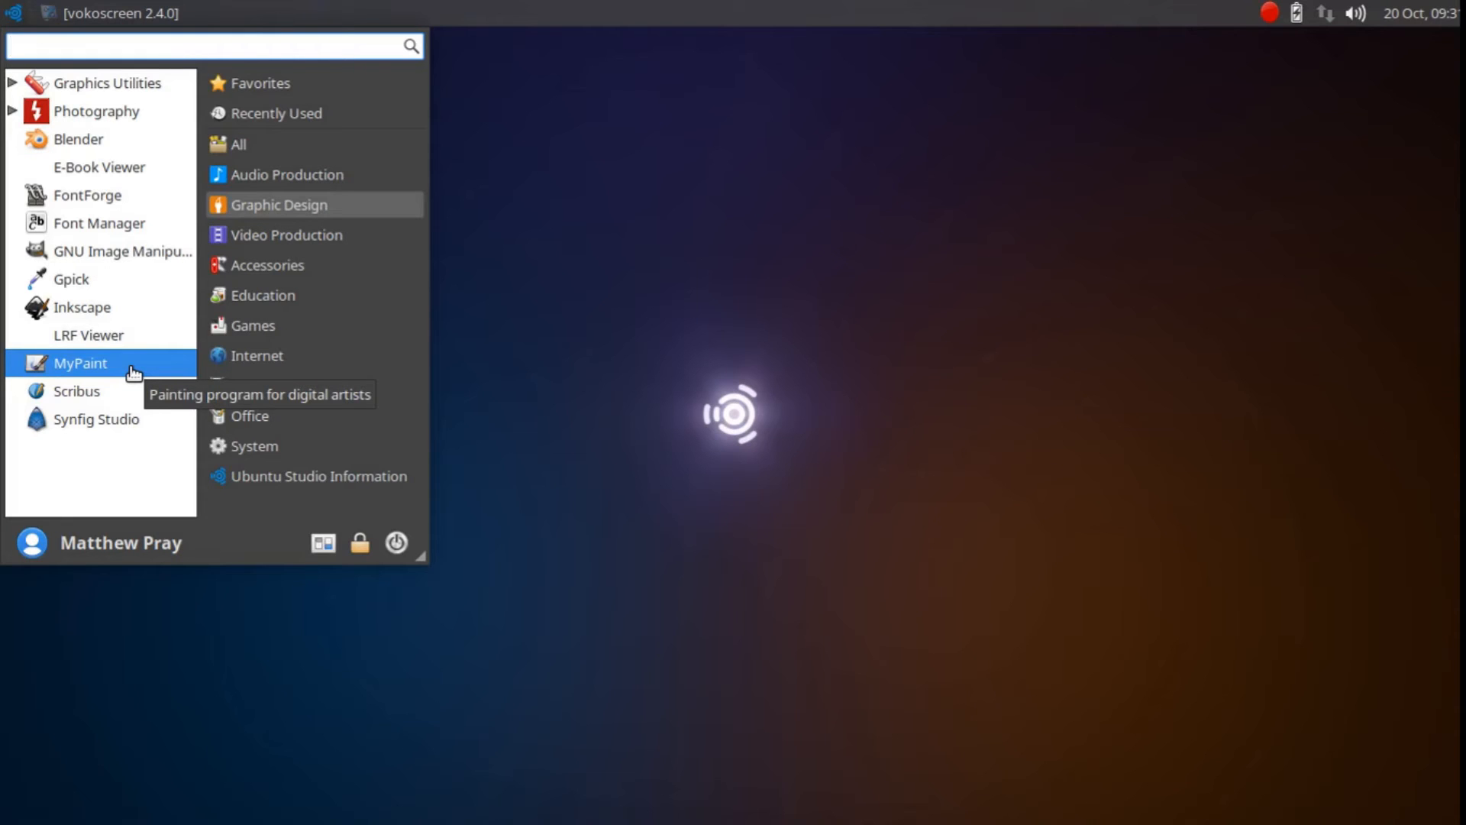
mouse_move(140, 360)
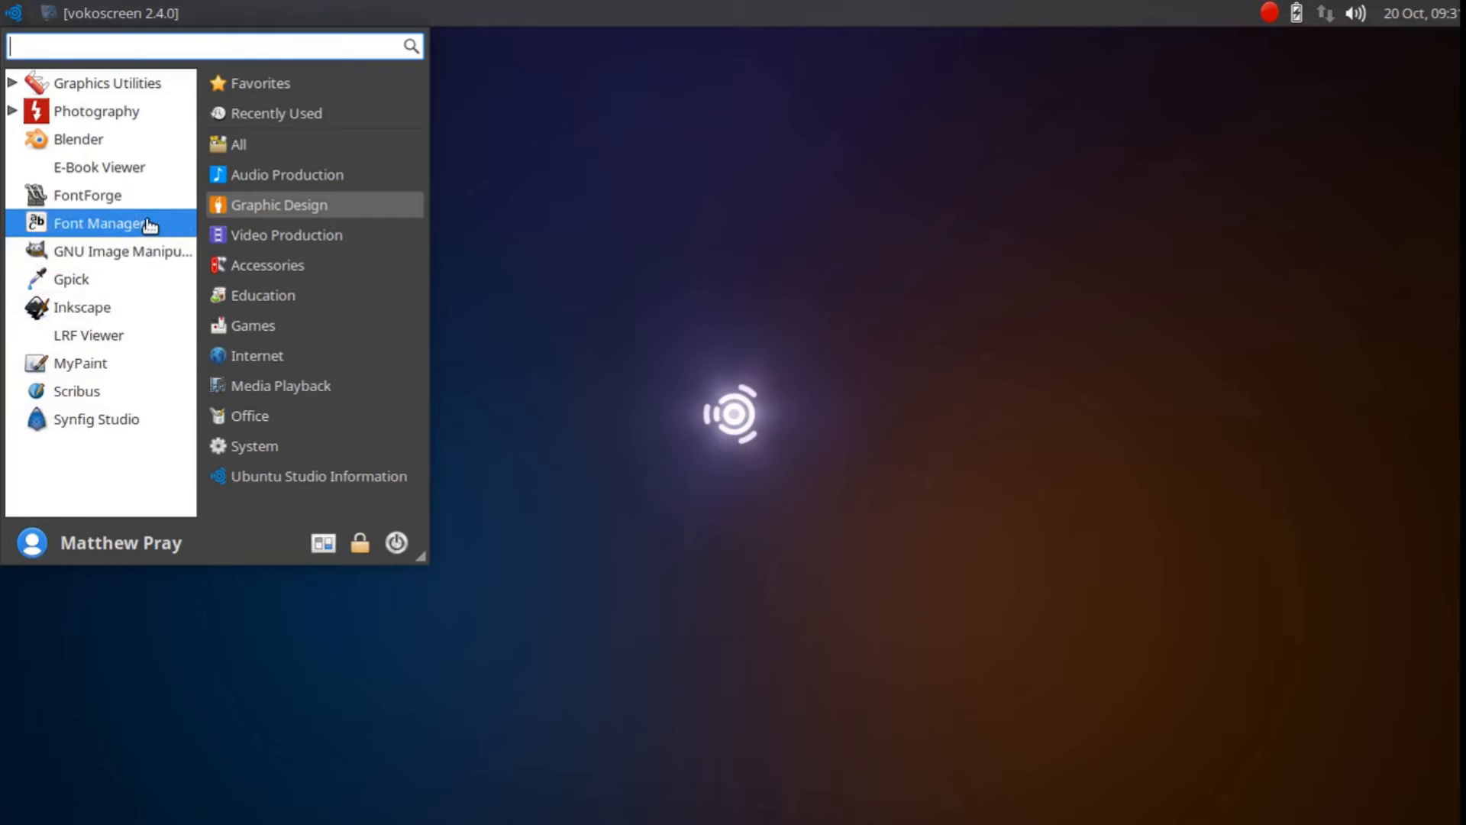
mouse_move(100, 167)
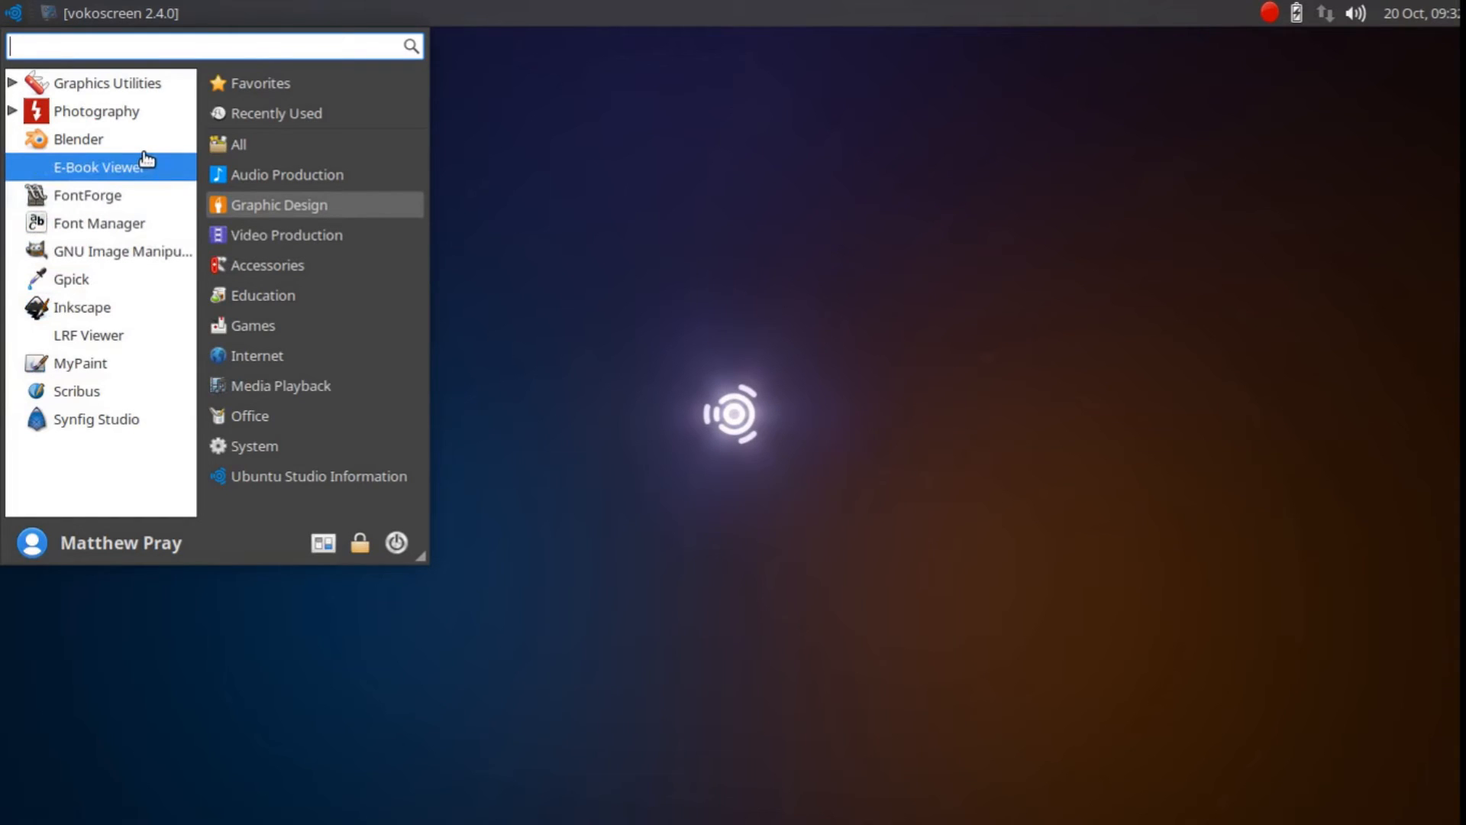
mouse_move(147, 163)
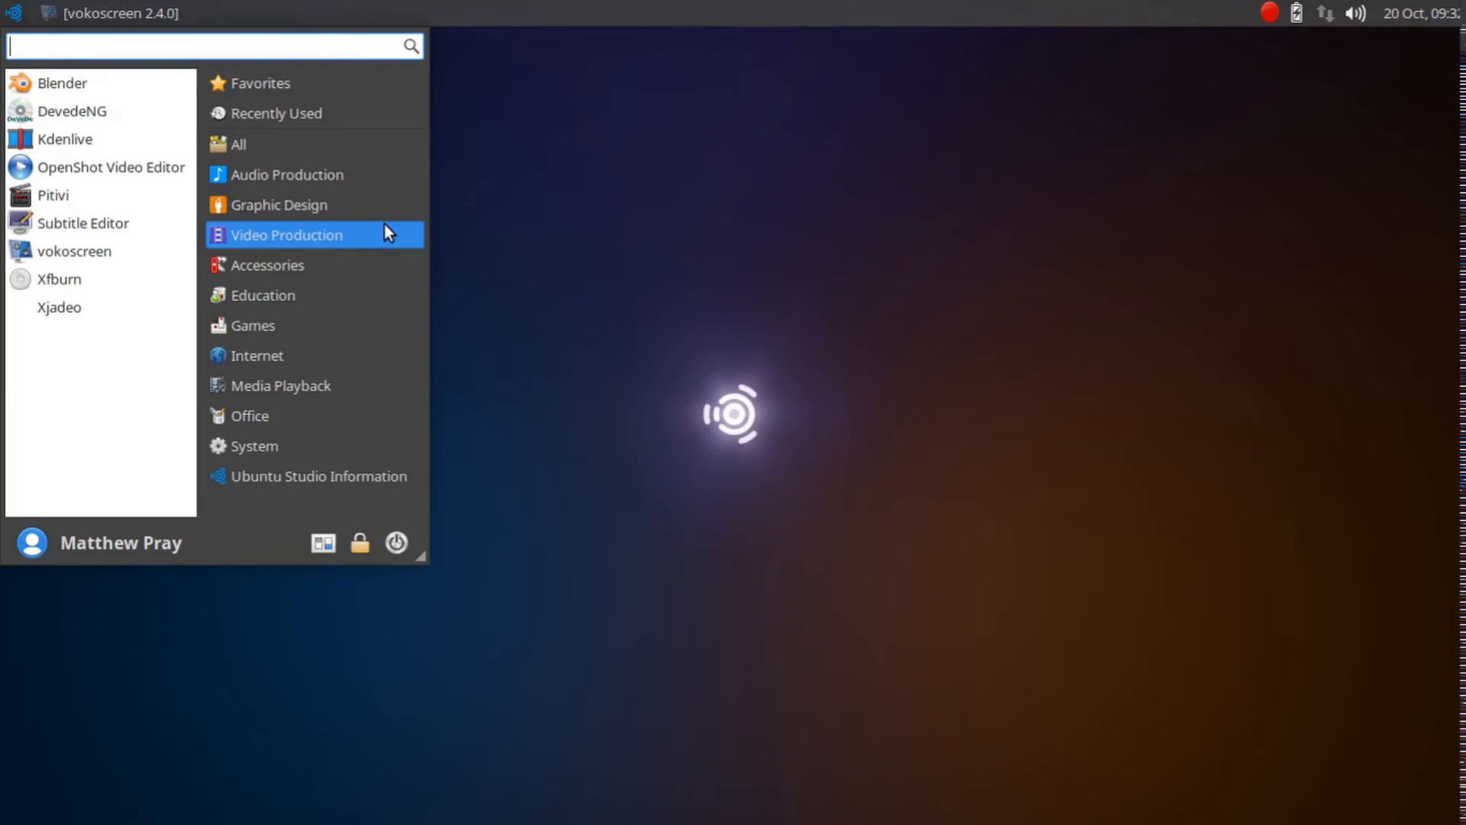
mouse_move(65, 138)
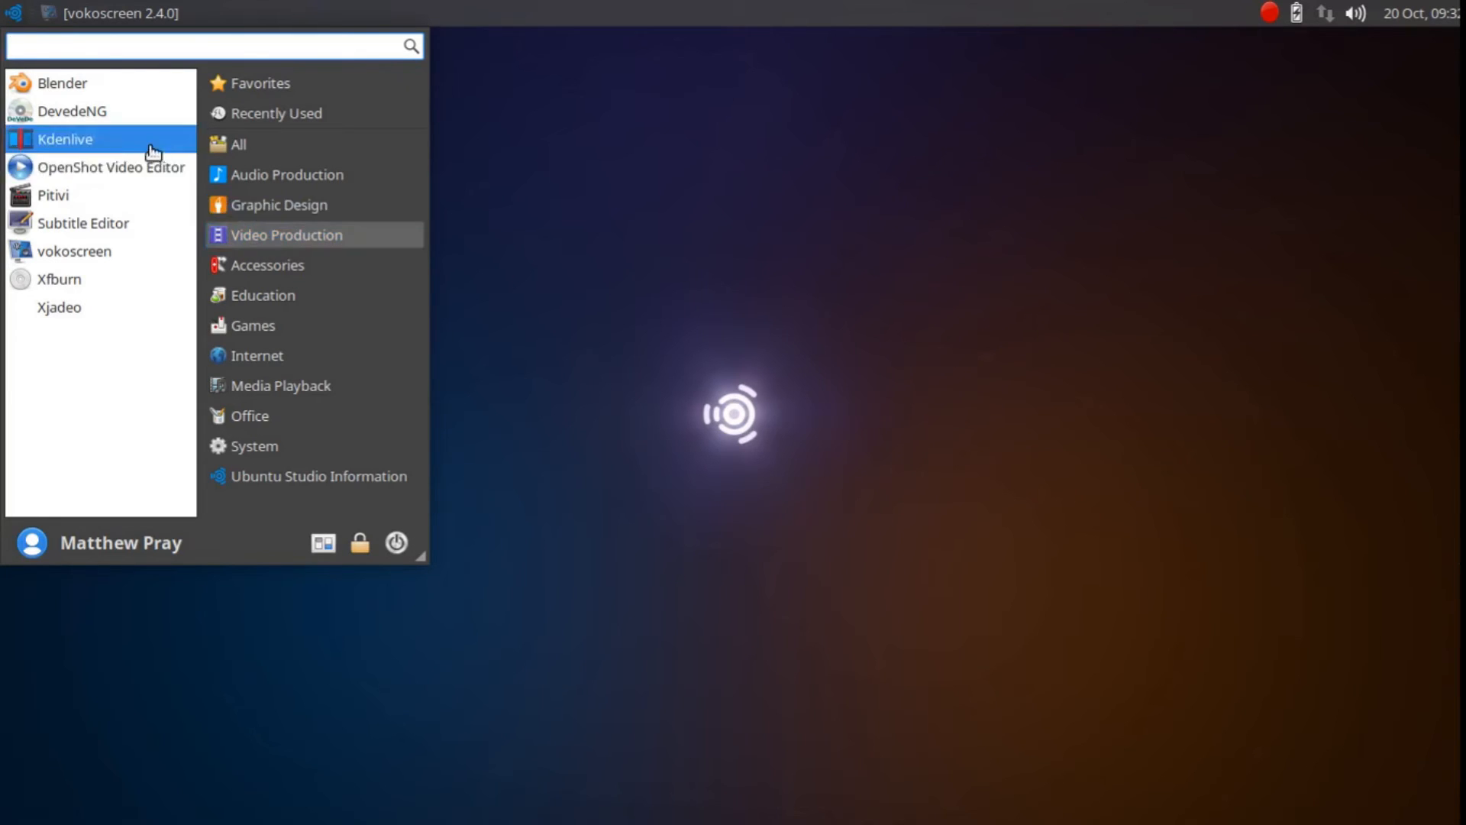
mouse_move(65, 139)
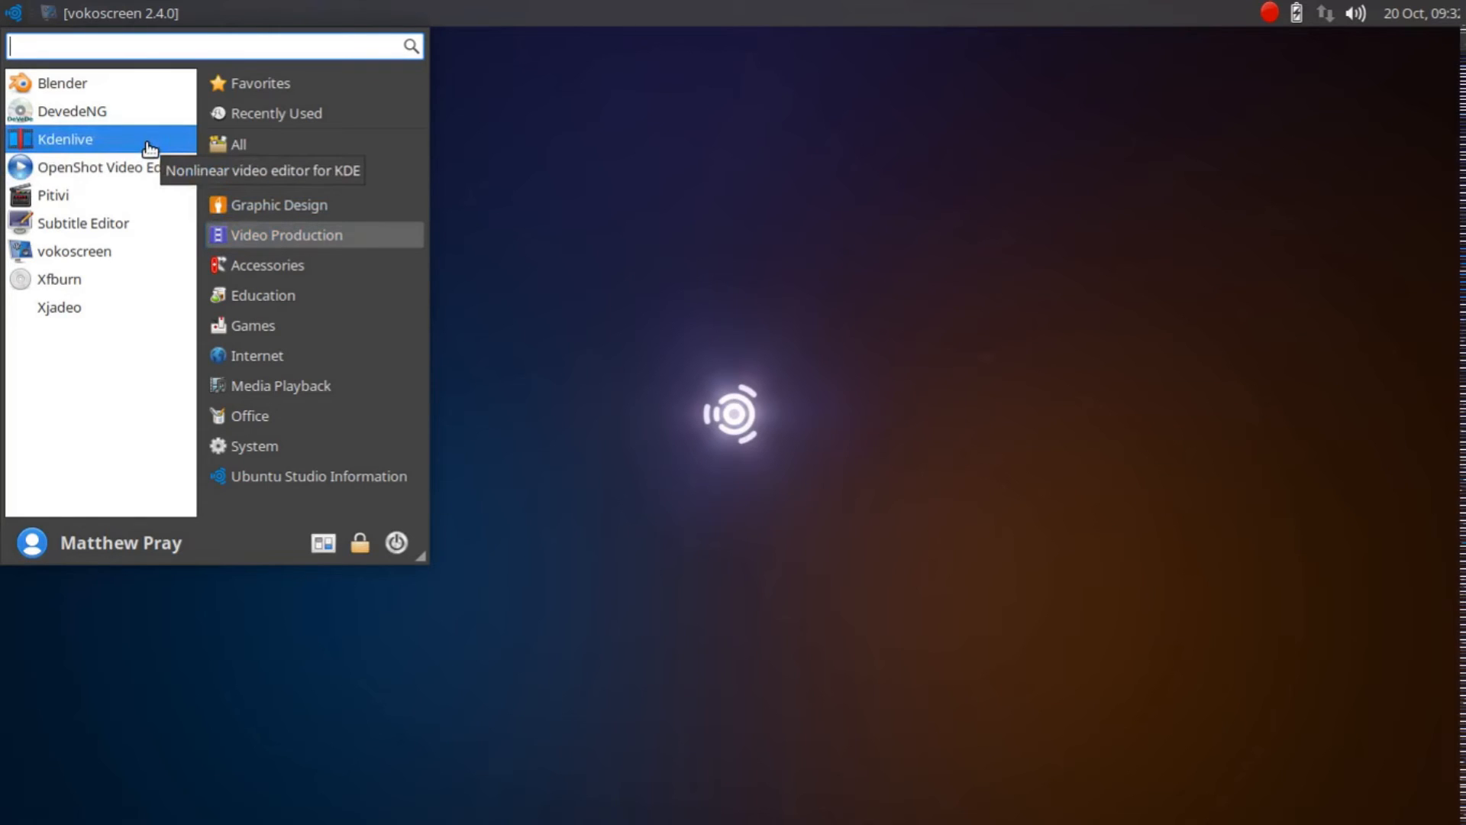
mouse_move(110, 166)
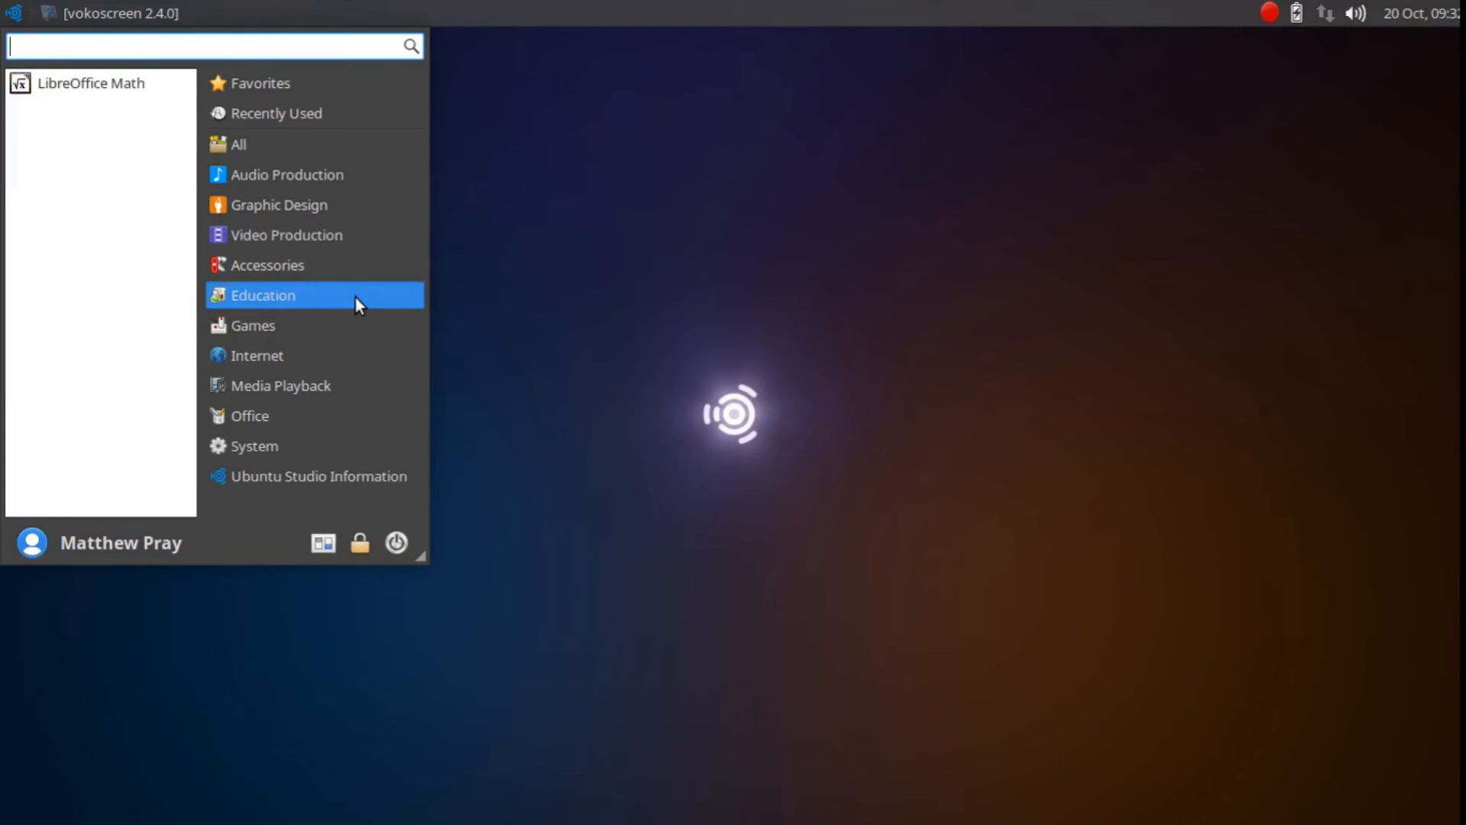
mouse_move(328, 178)
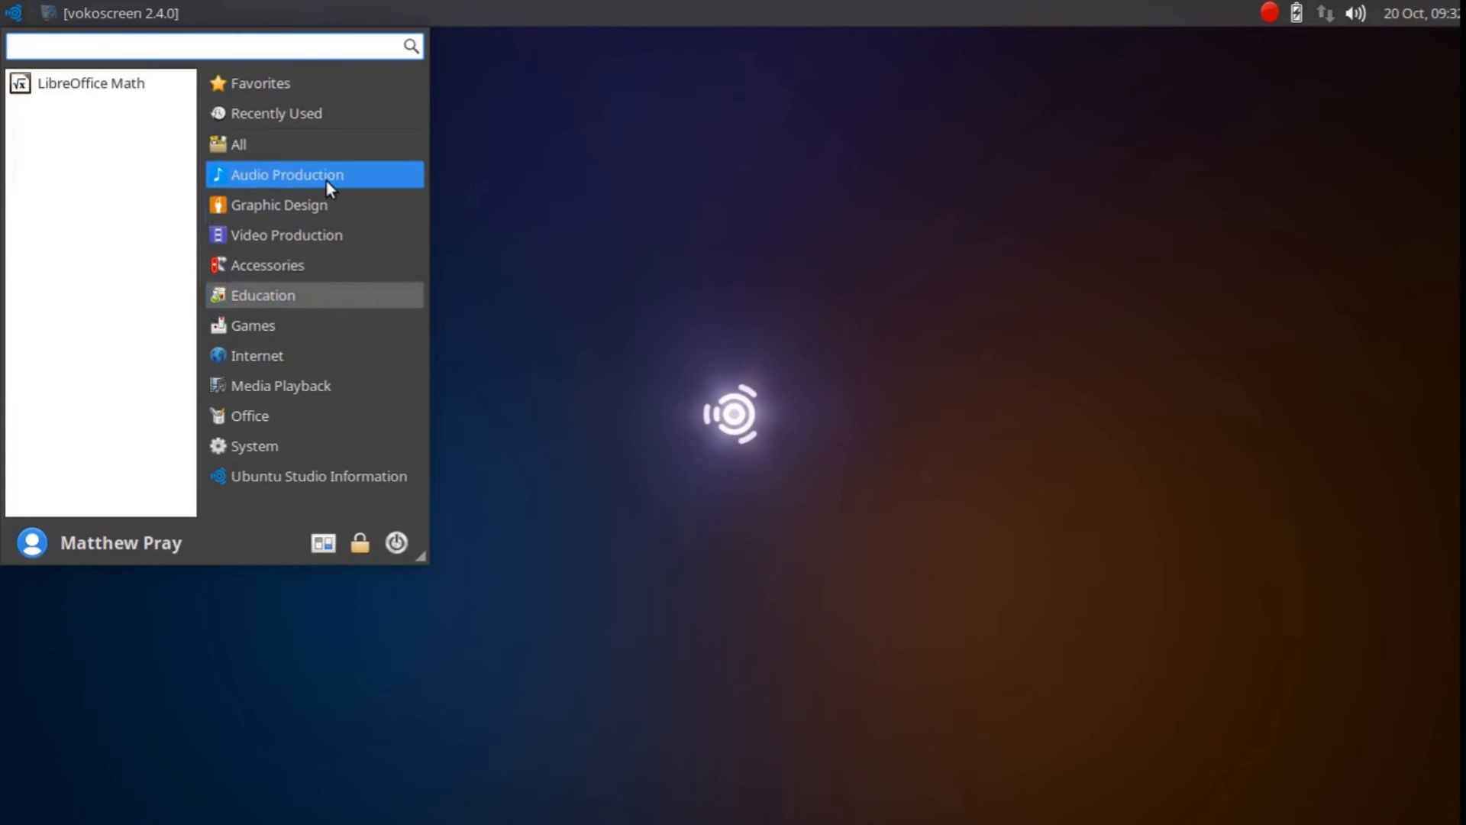
Select Audio Production and scroll its list down to Qtractor and SooperLooper
left_click(287, 174)
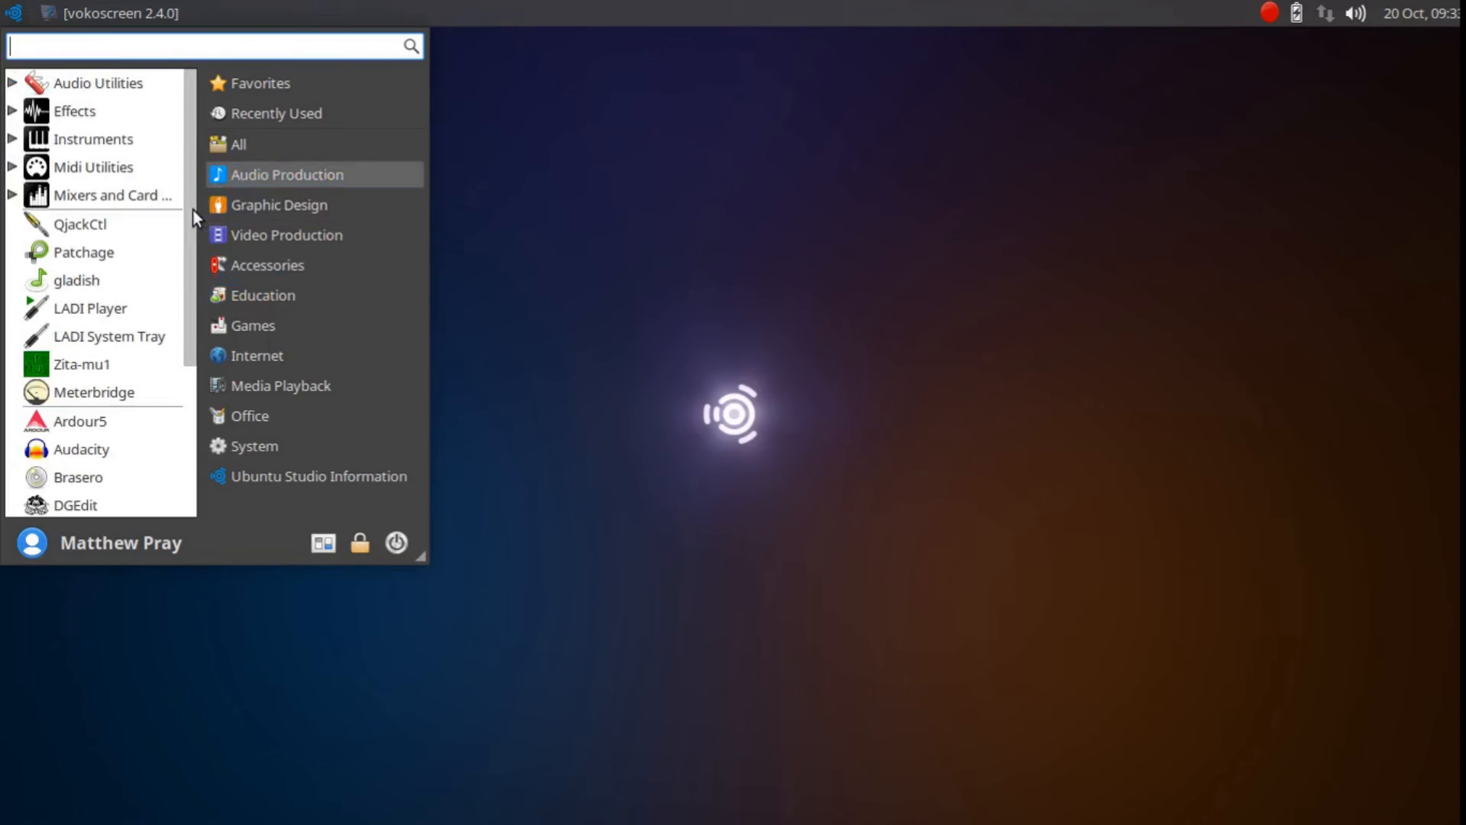
mouse_move(278, 205)
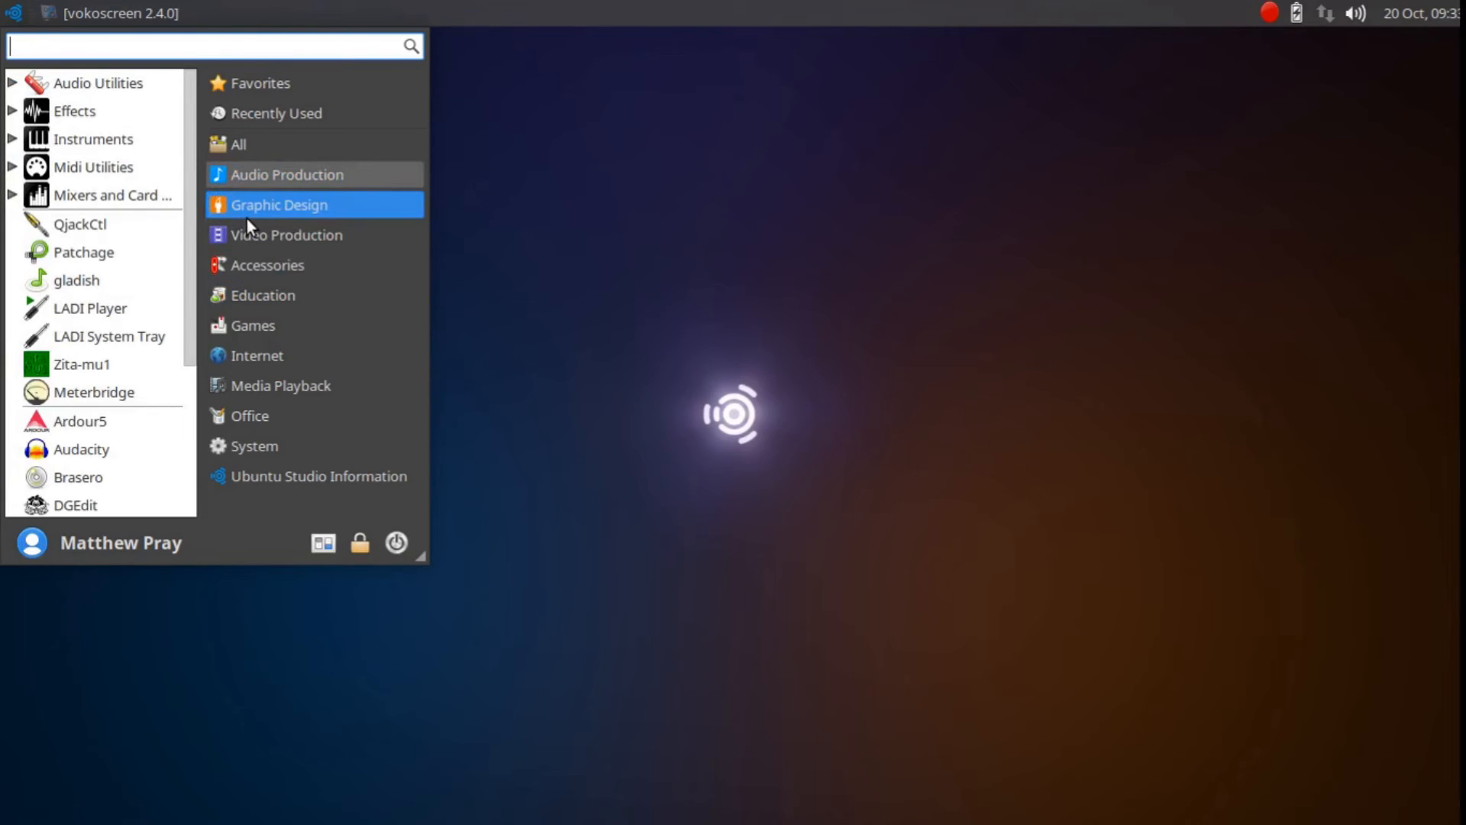
mouse_move(191, 241)
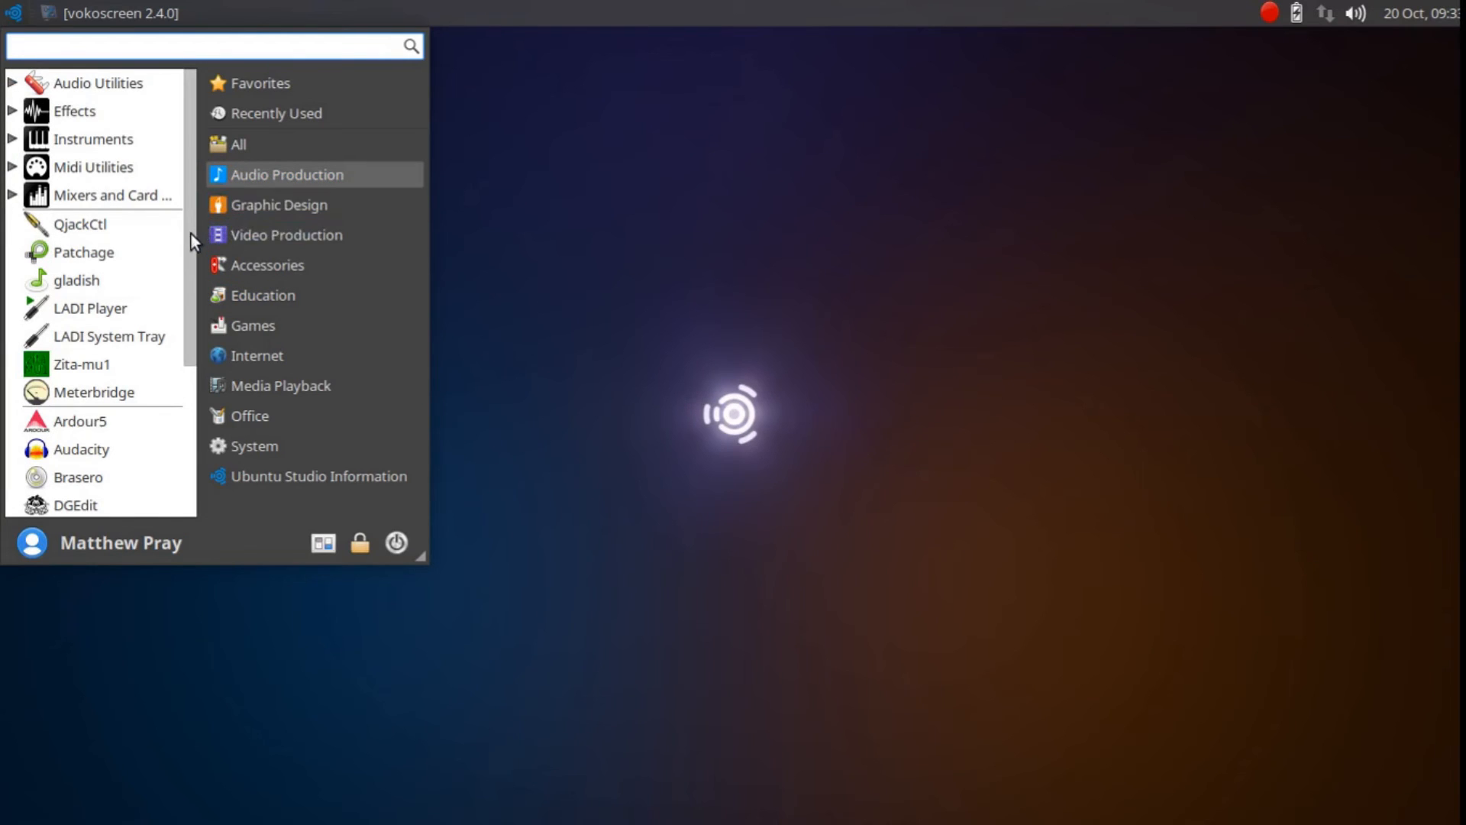
scroll("down", 3)
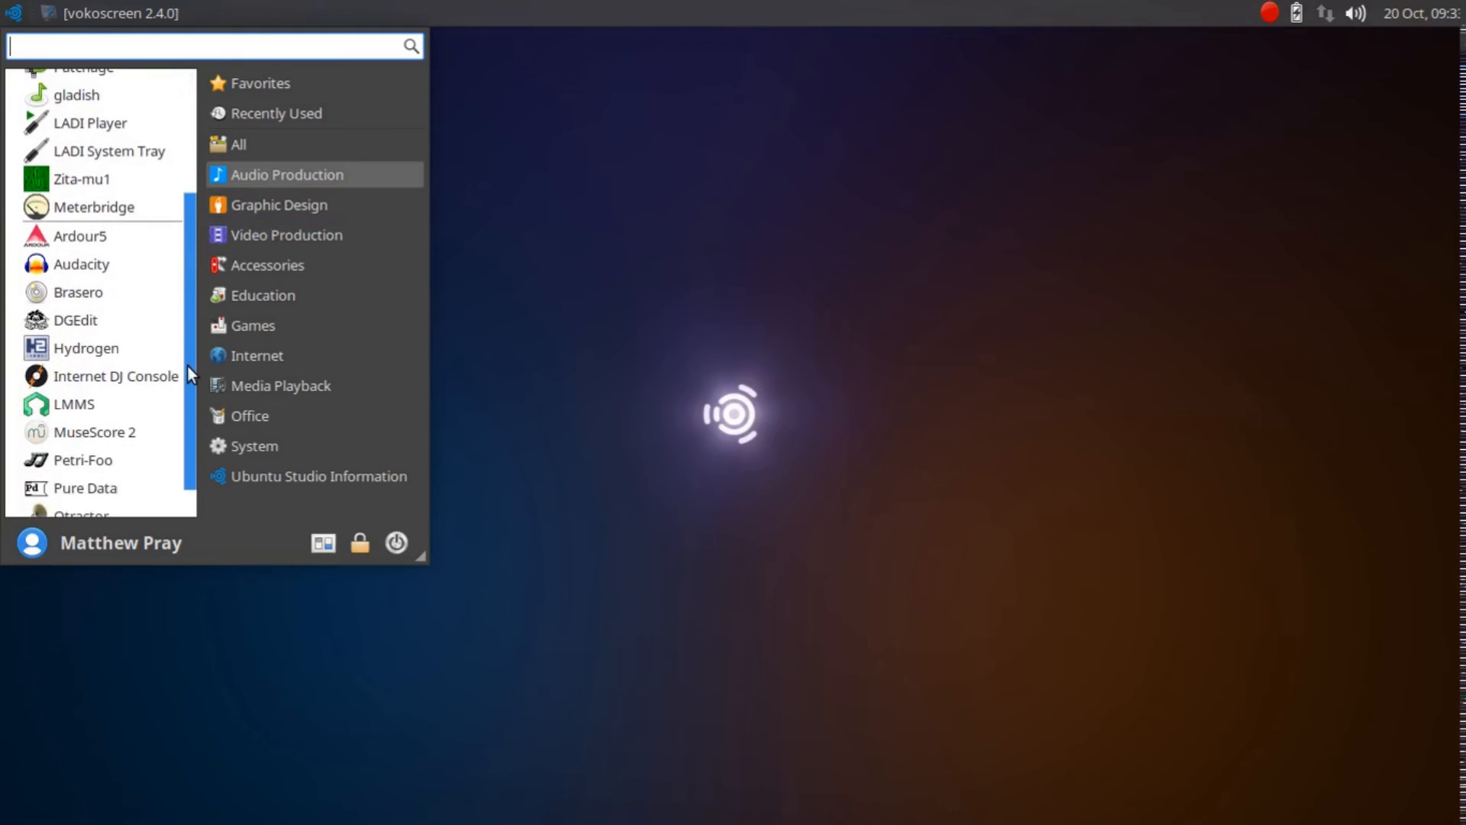
scroll("down", 3)
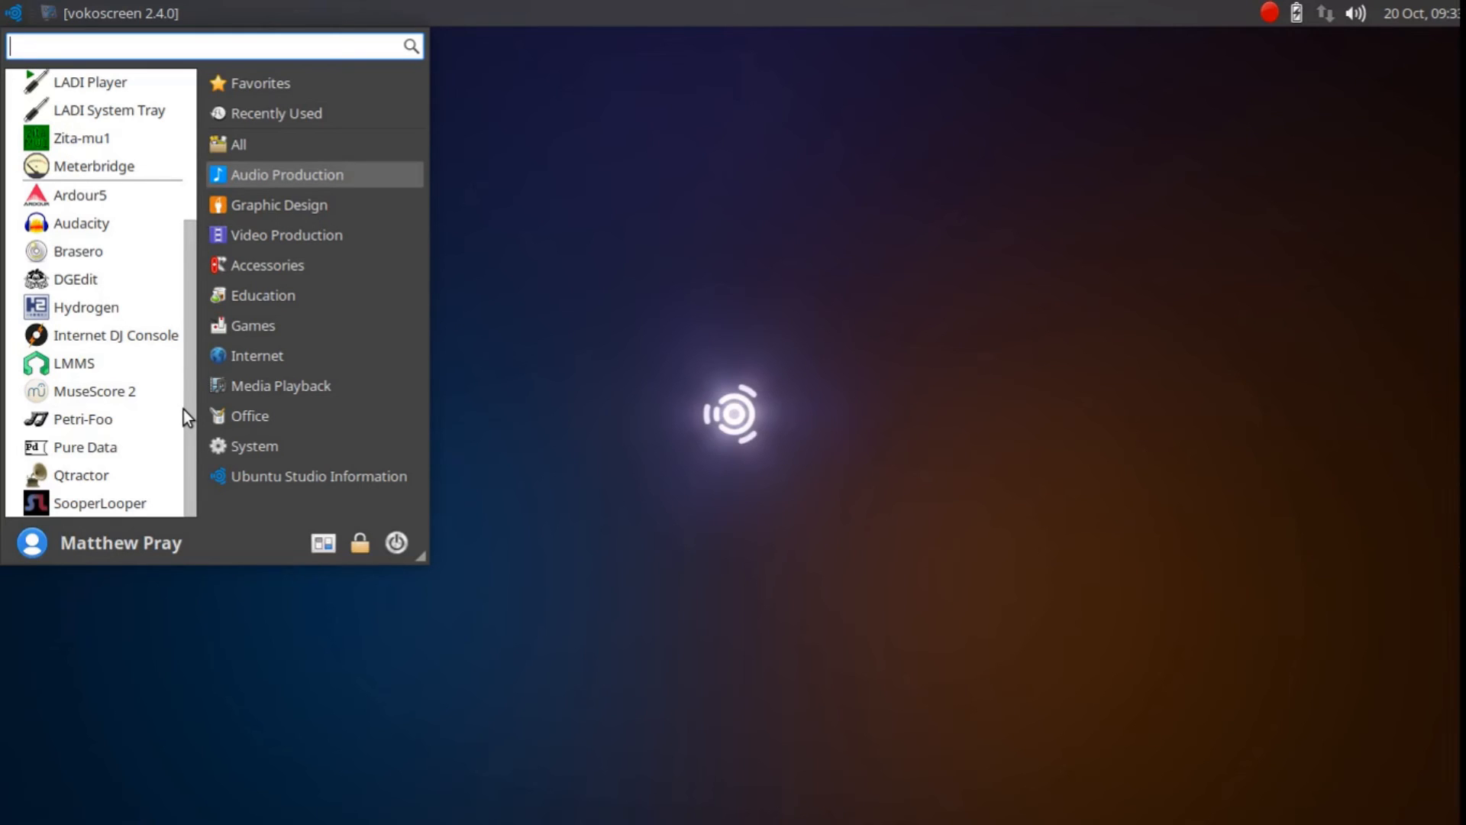
mouse_move(280, 385)
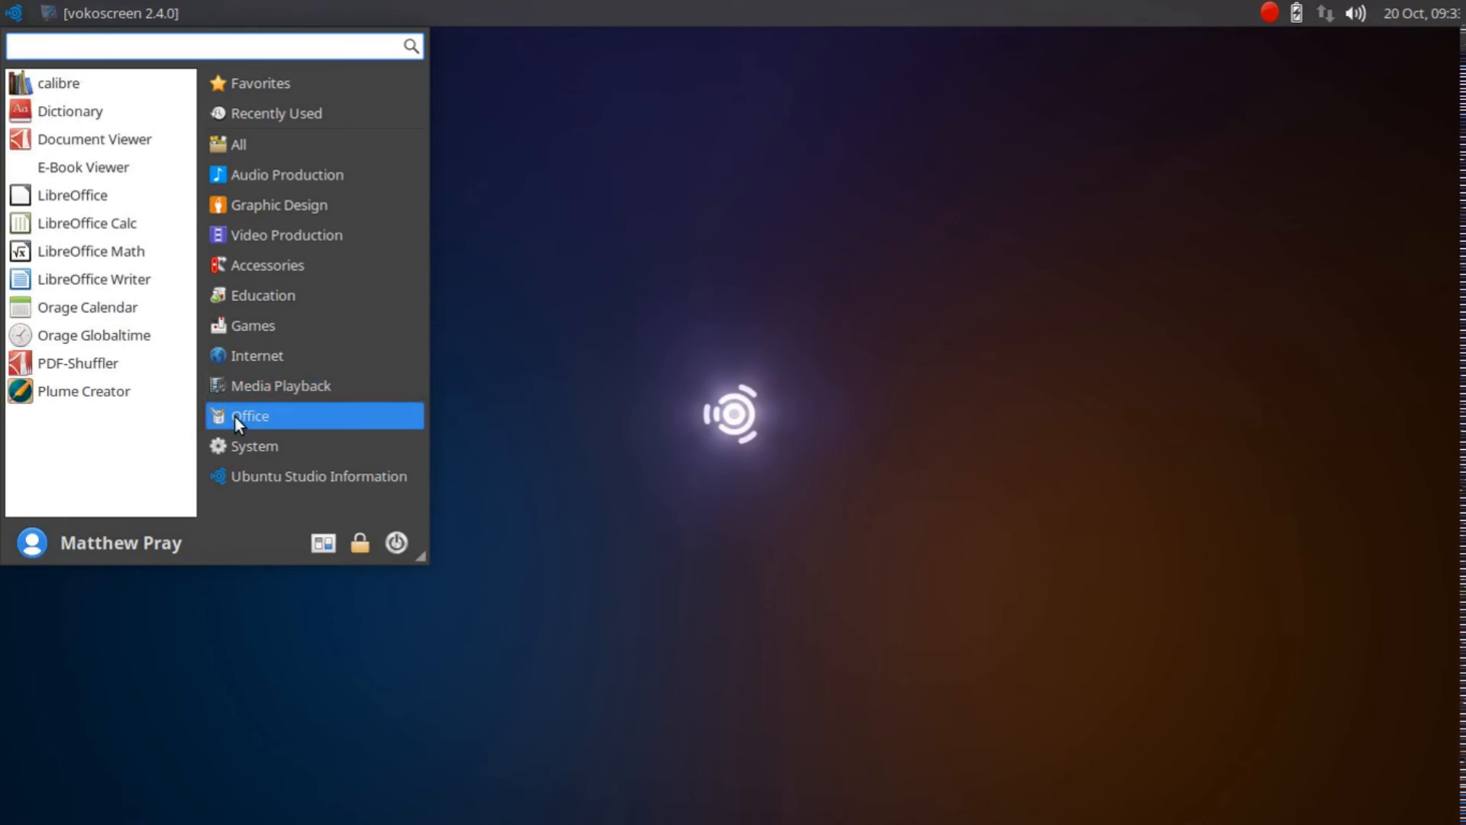
mouse_move(88, 307)
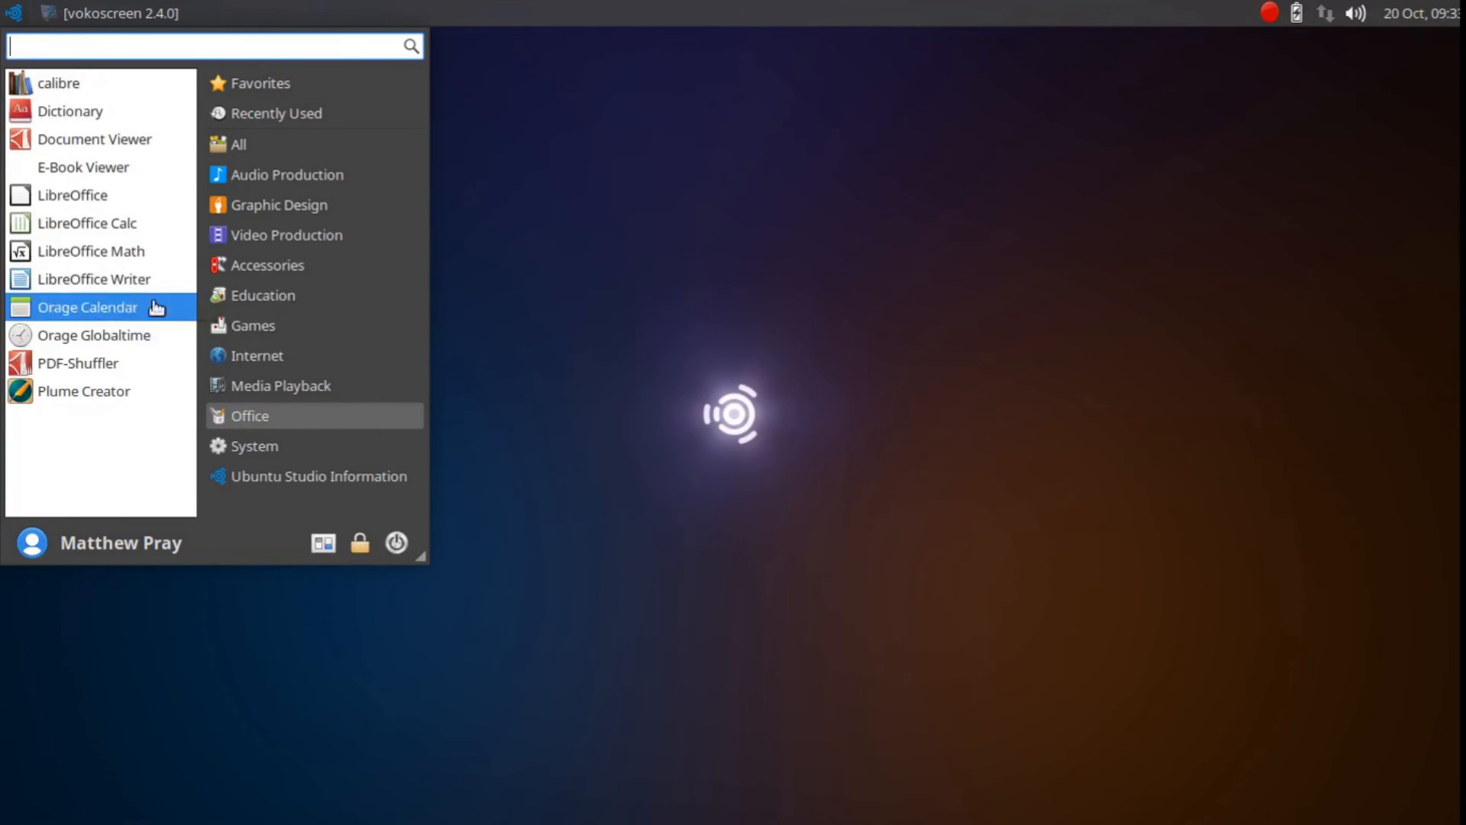
mouse_move(262, 295)
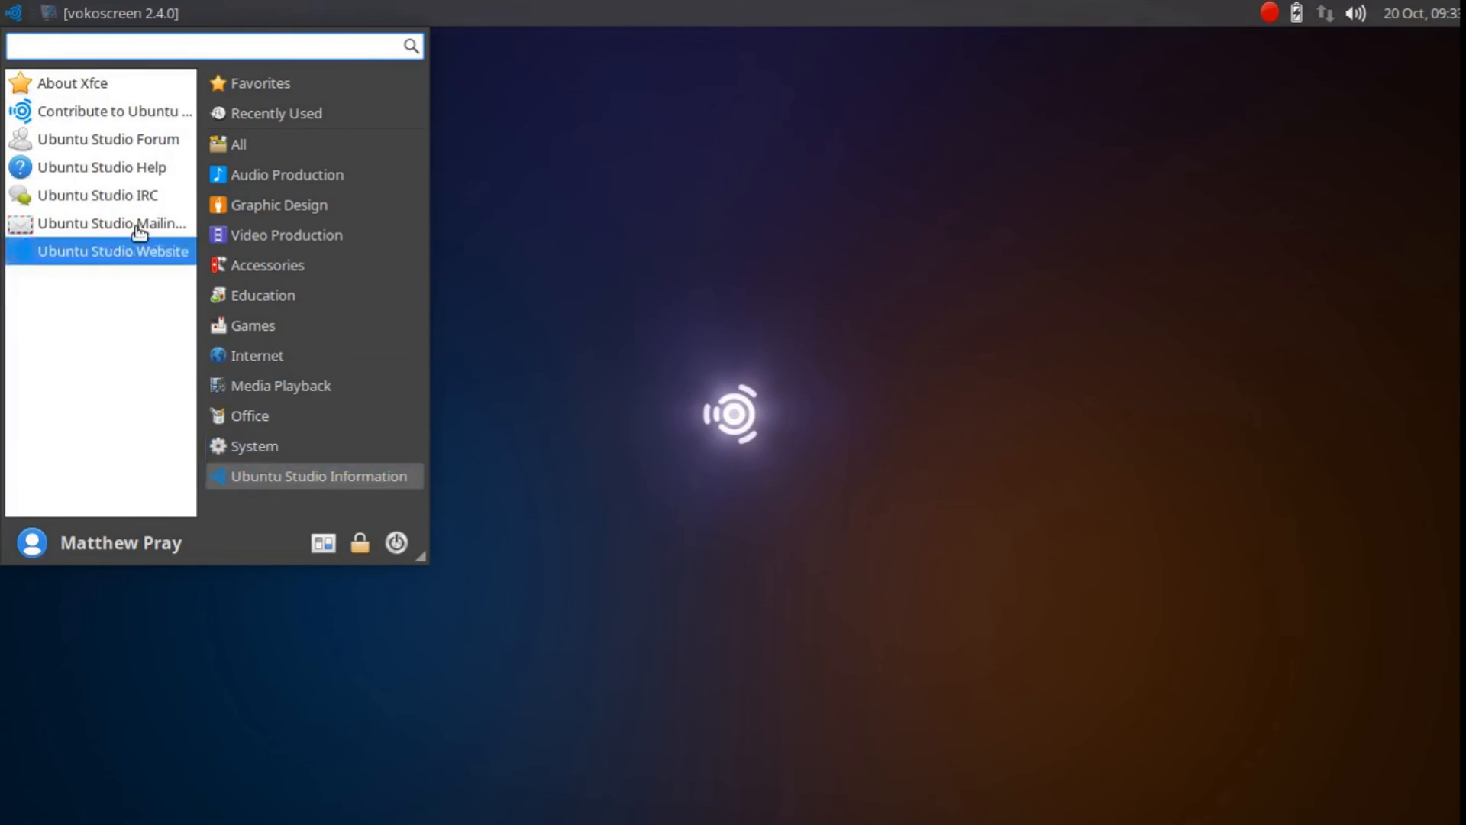
Open About Xfce, move its window toward the centre, then close it
left_click(72, 83)
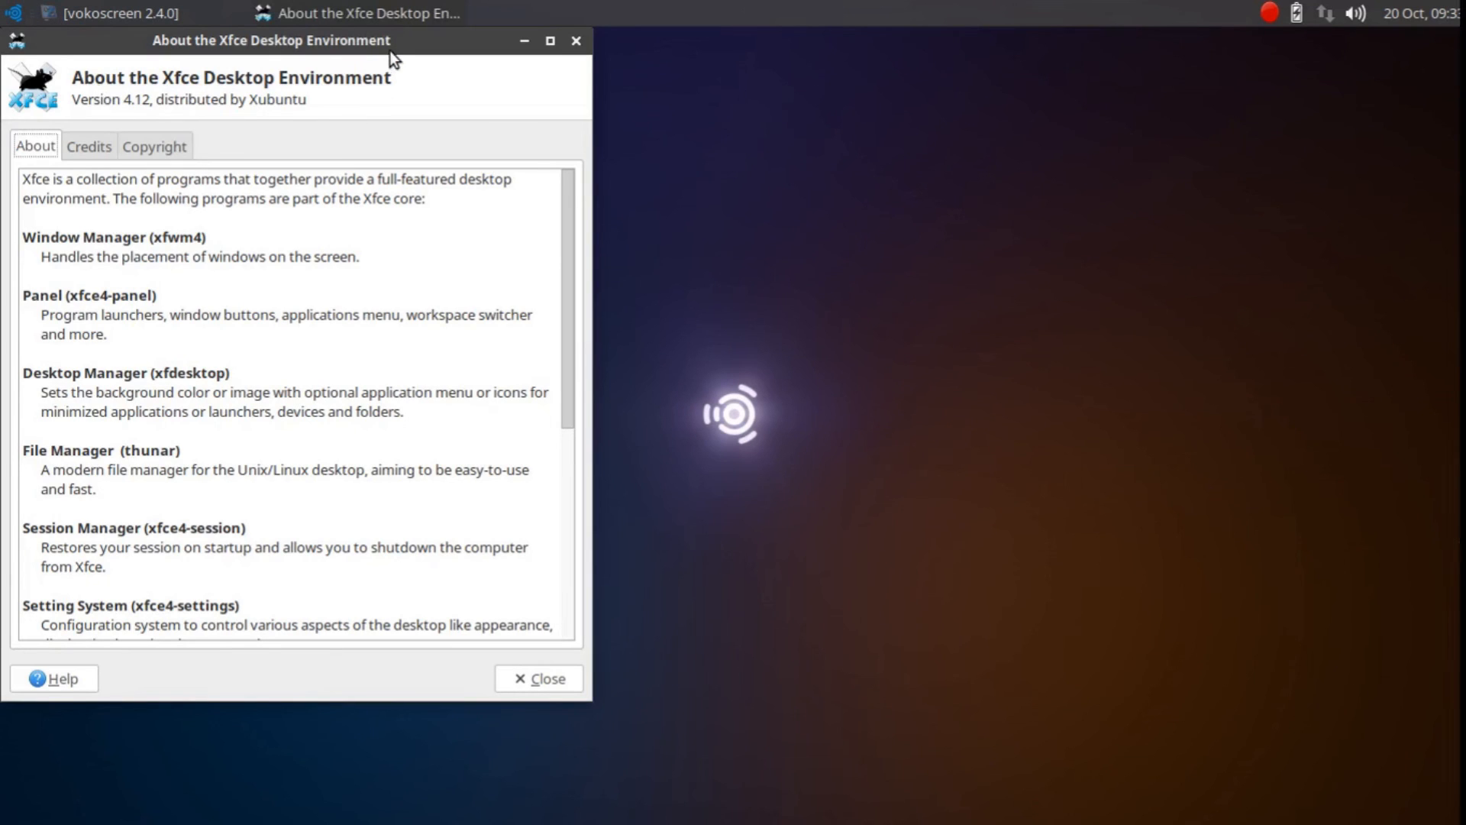
left_click_drag(272, 39, 328, 58)
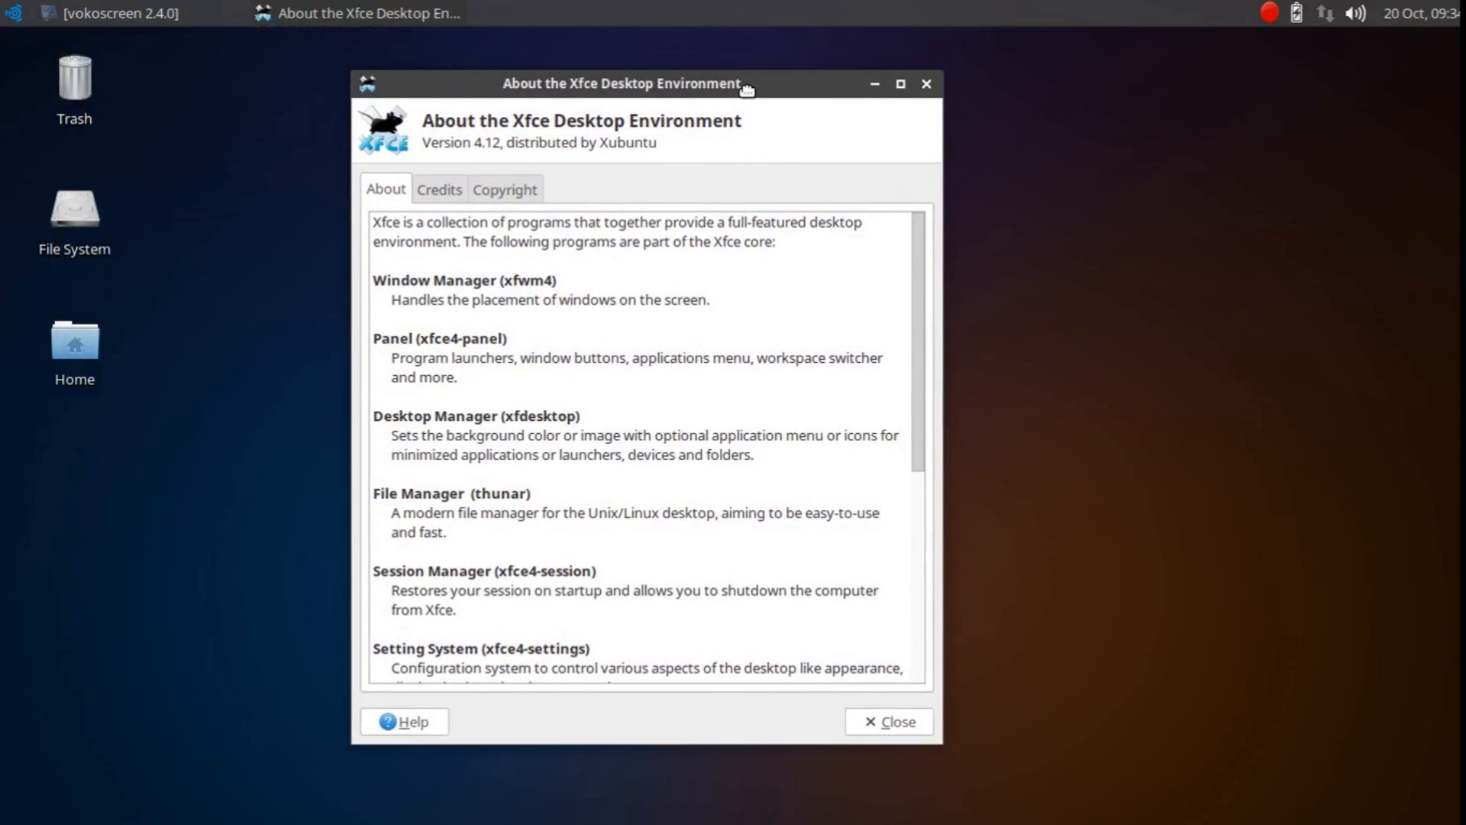
left_click_drag(621, 83, 622, 66)
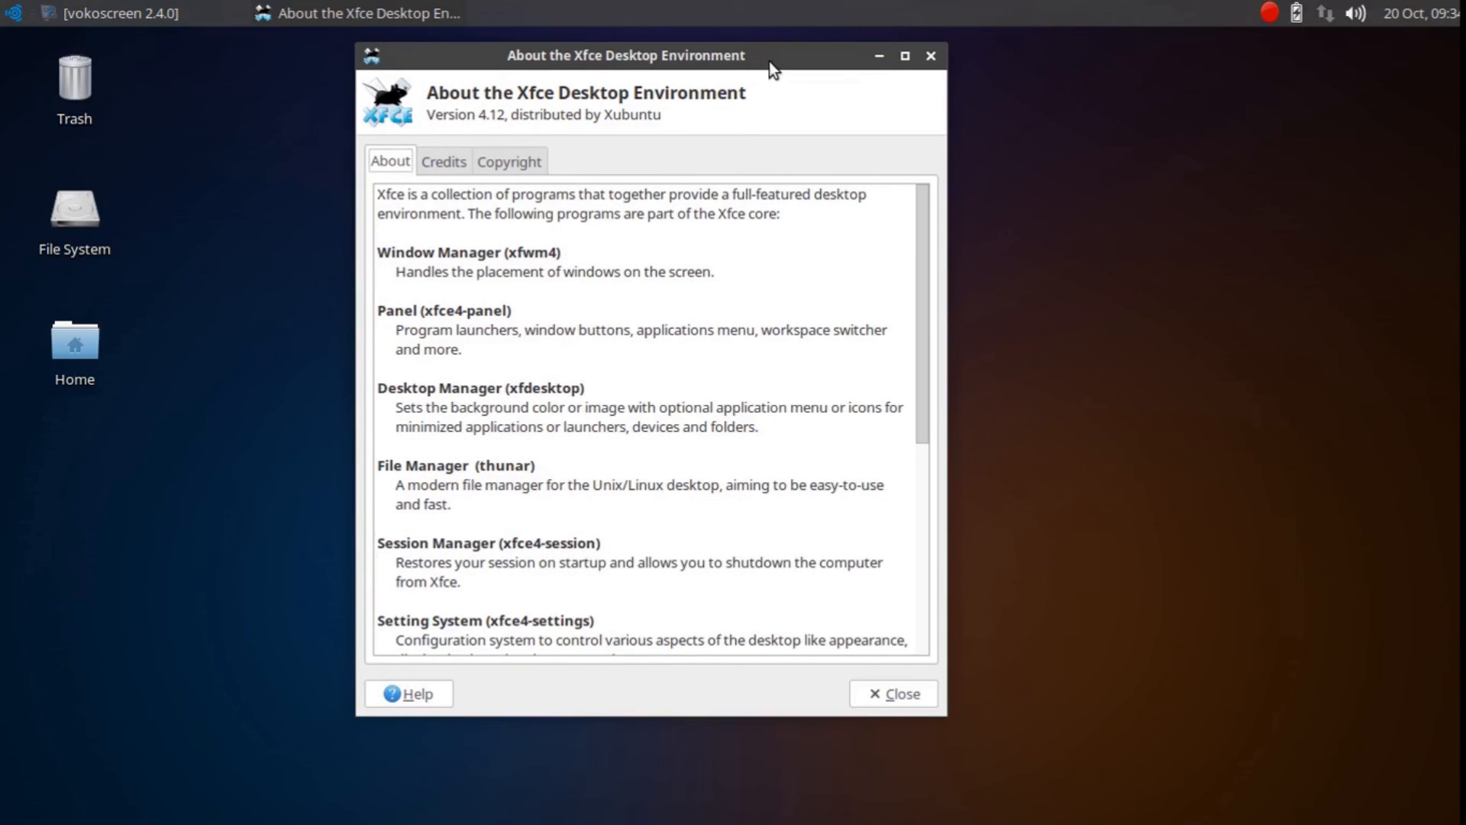
mouse_move(937, 275)
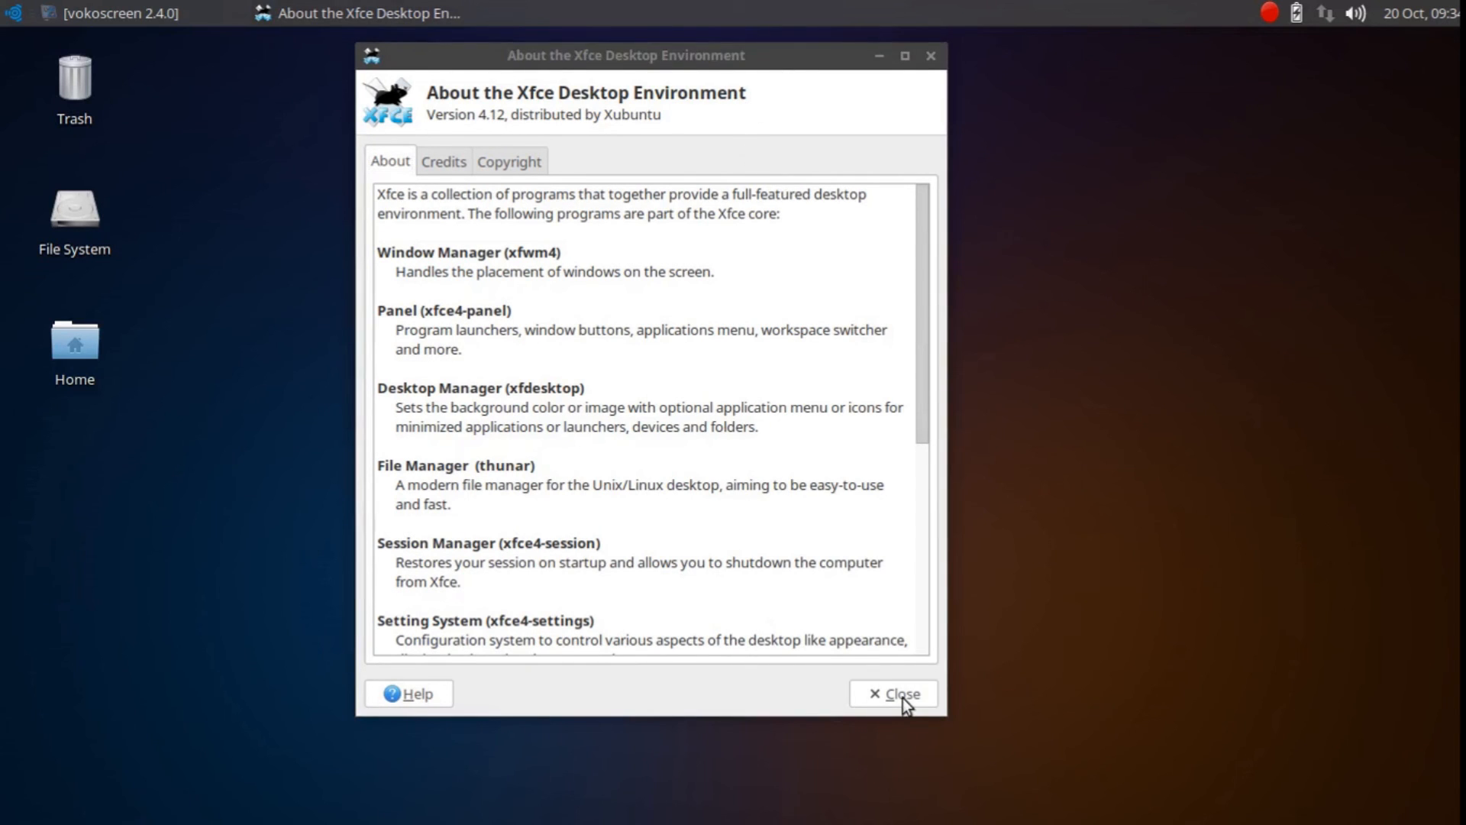
left_click(891, 694)
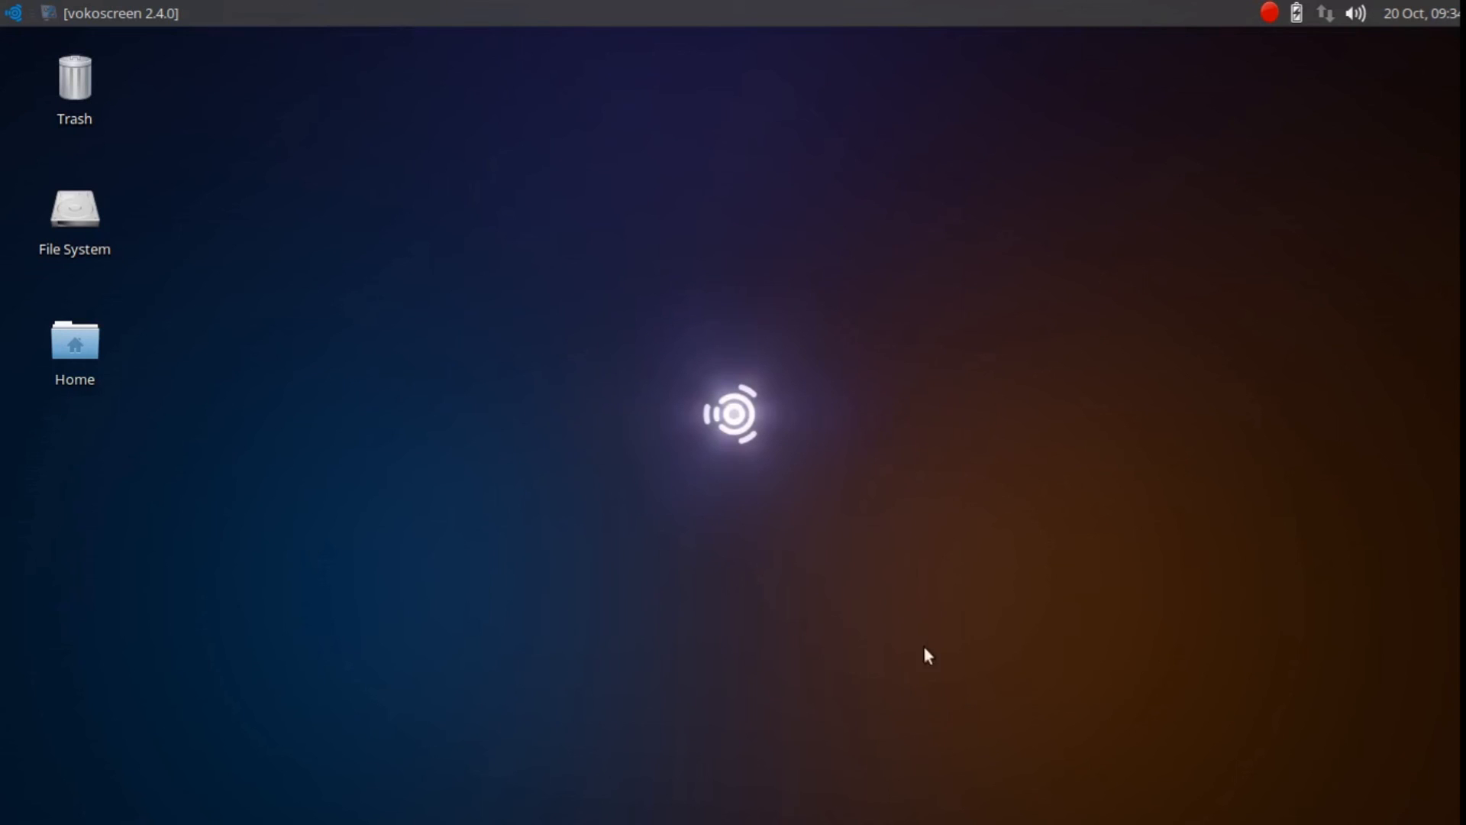
mouse_move(1080, 455)
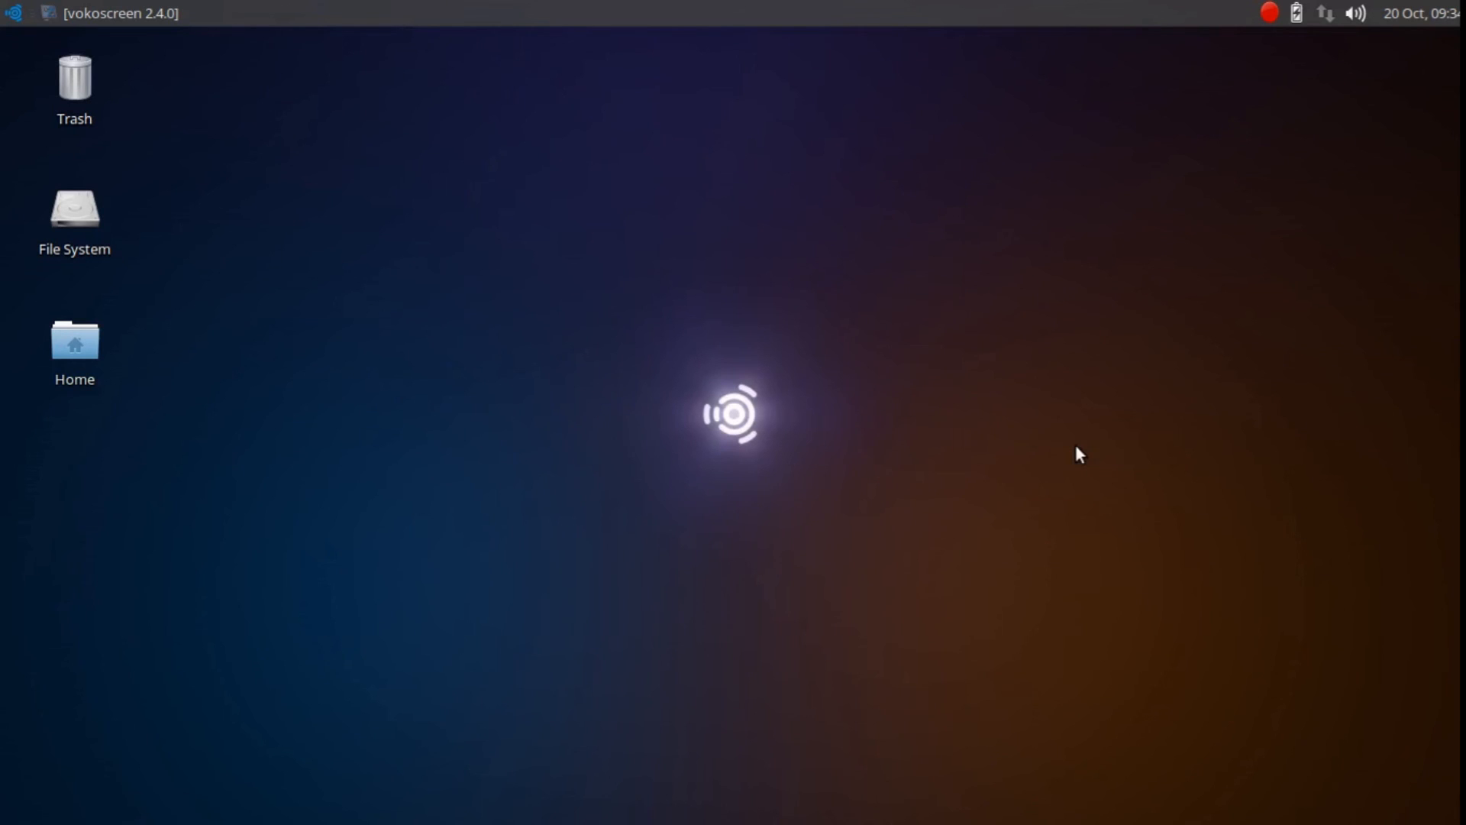